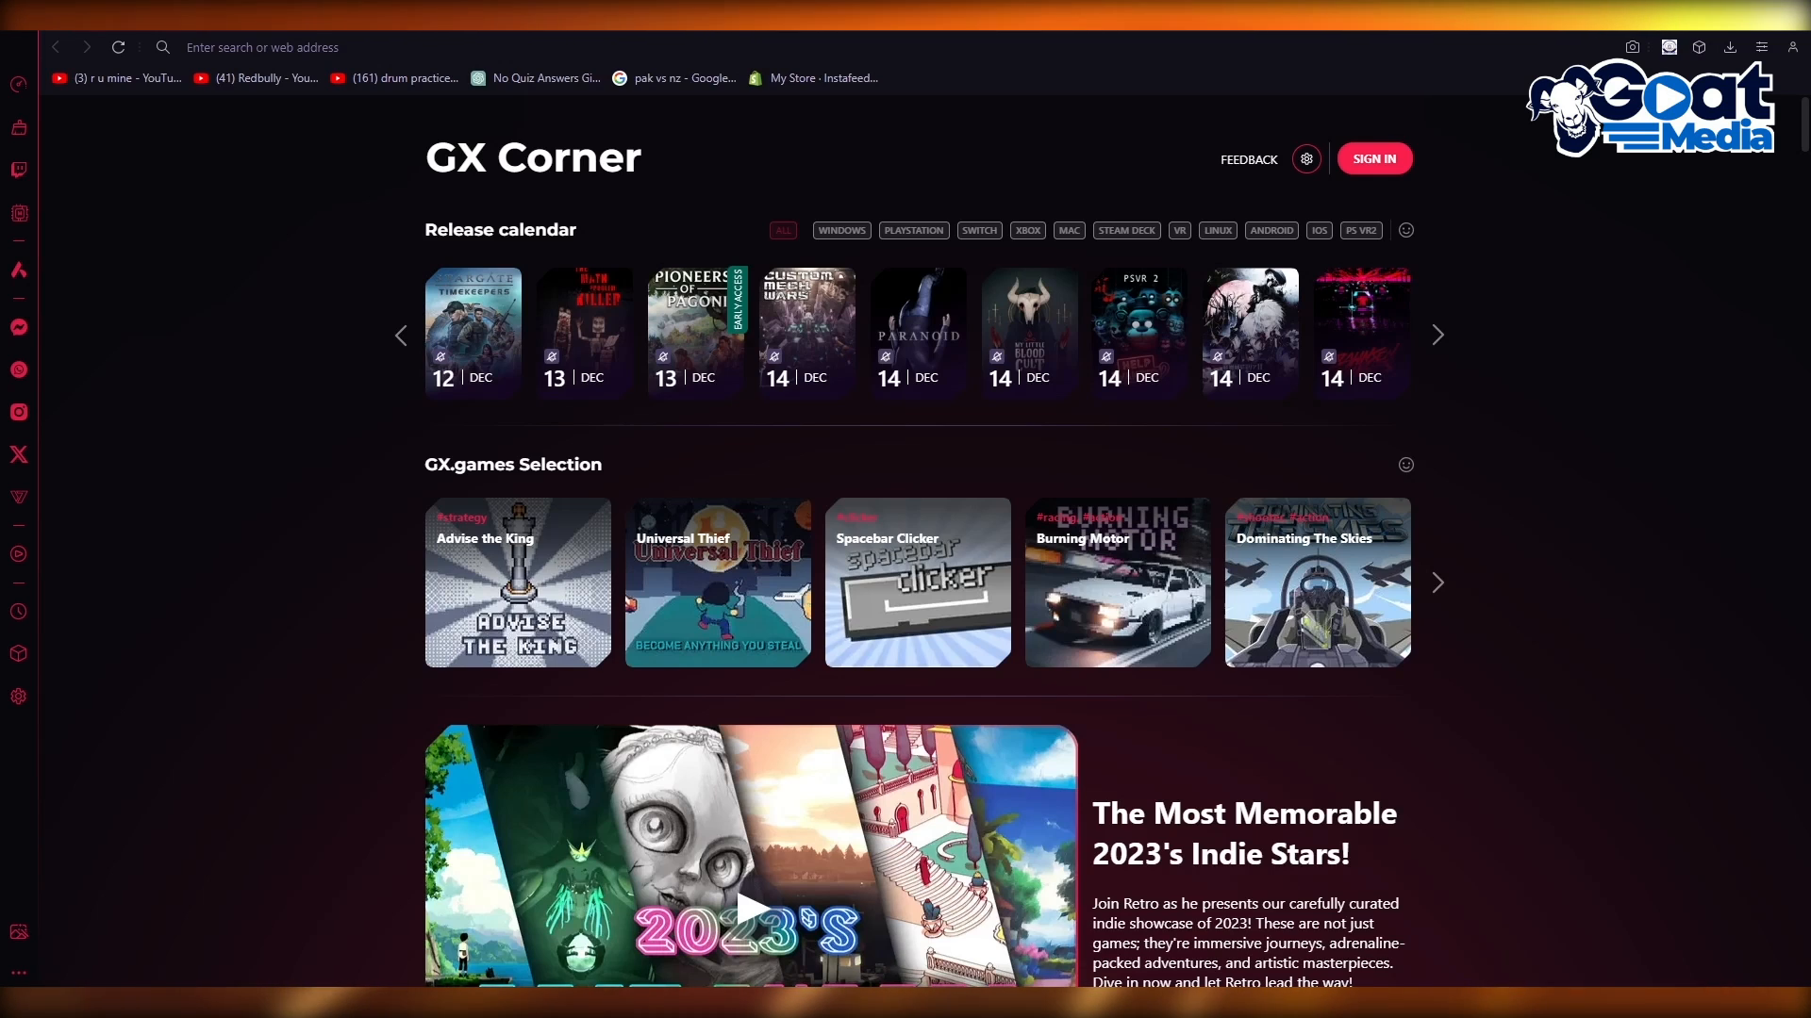
# Search Google for 'facebook live support' from the address bar.
pyautogui.click(277, 47)
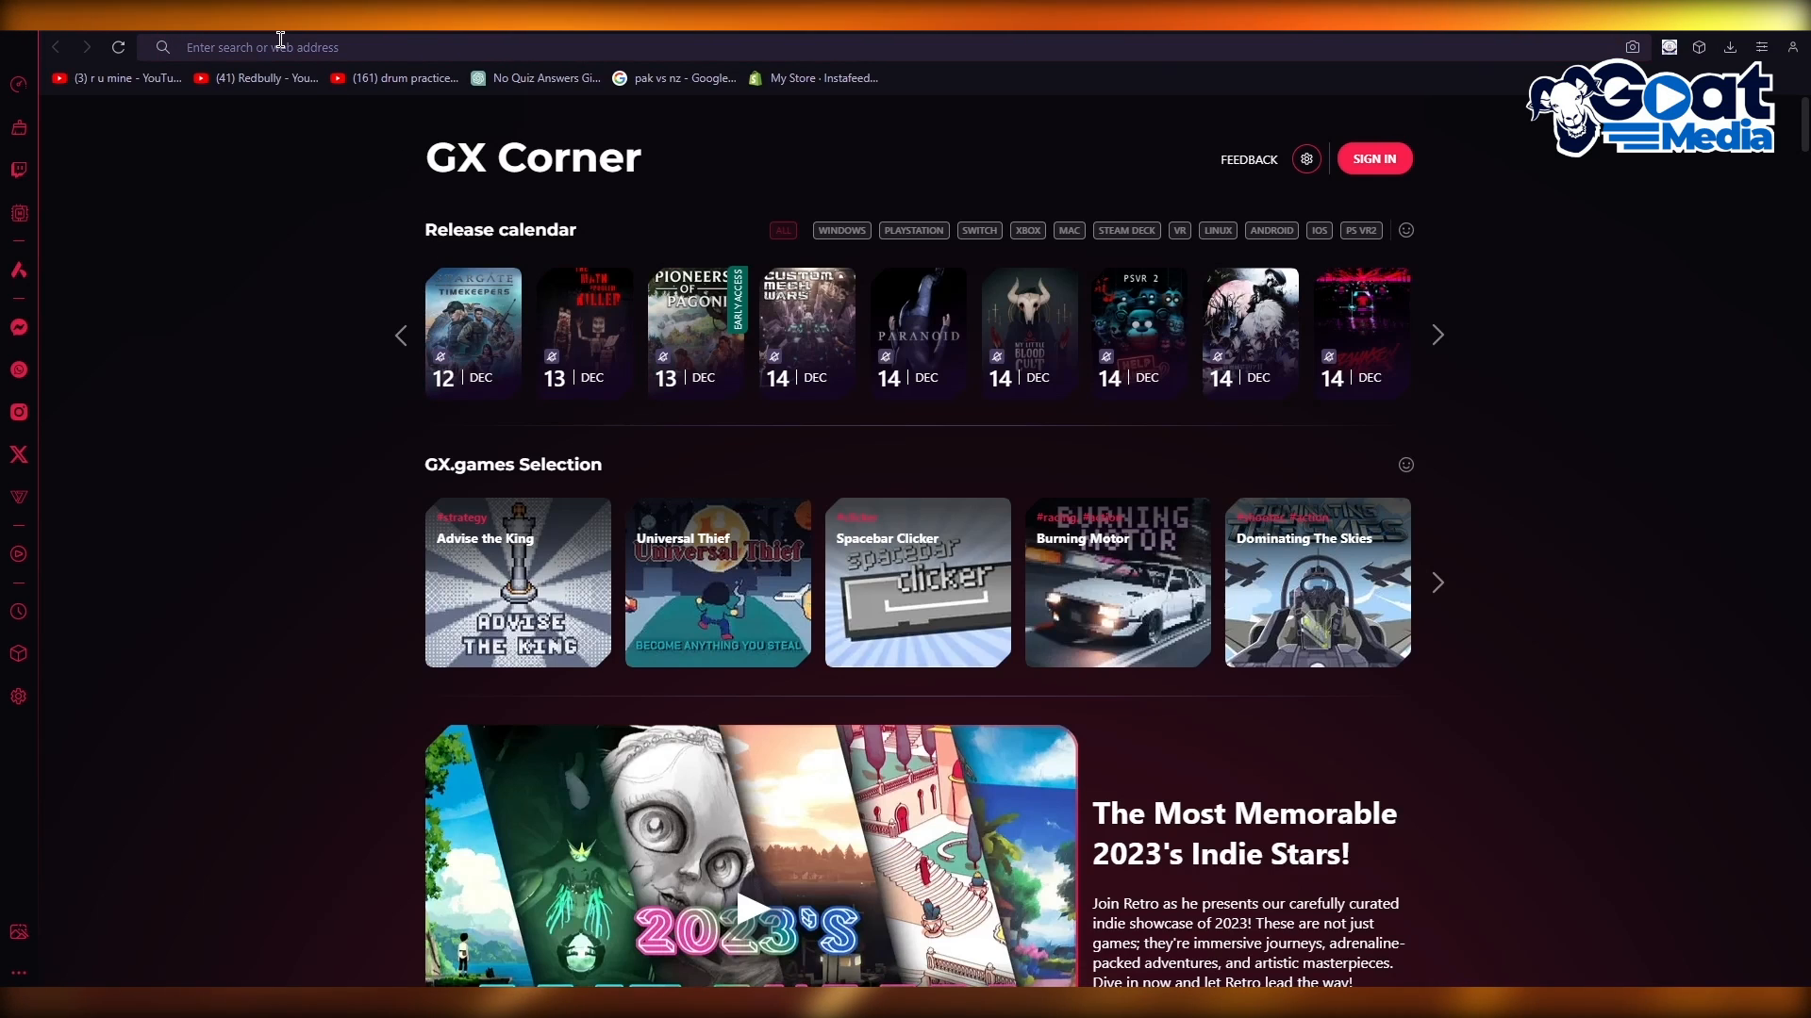
pyautogui.write('facebi')
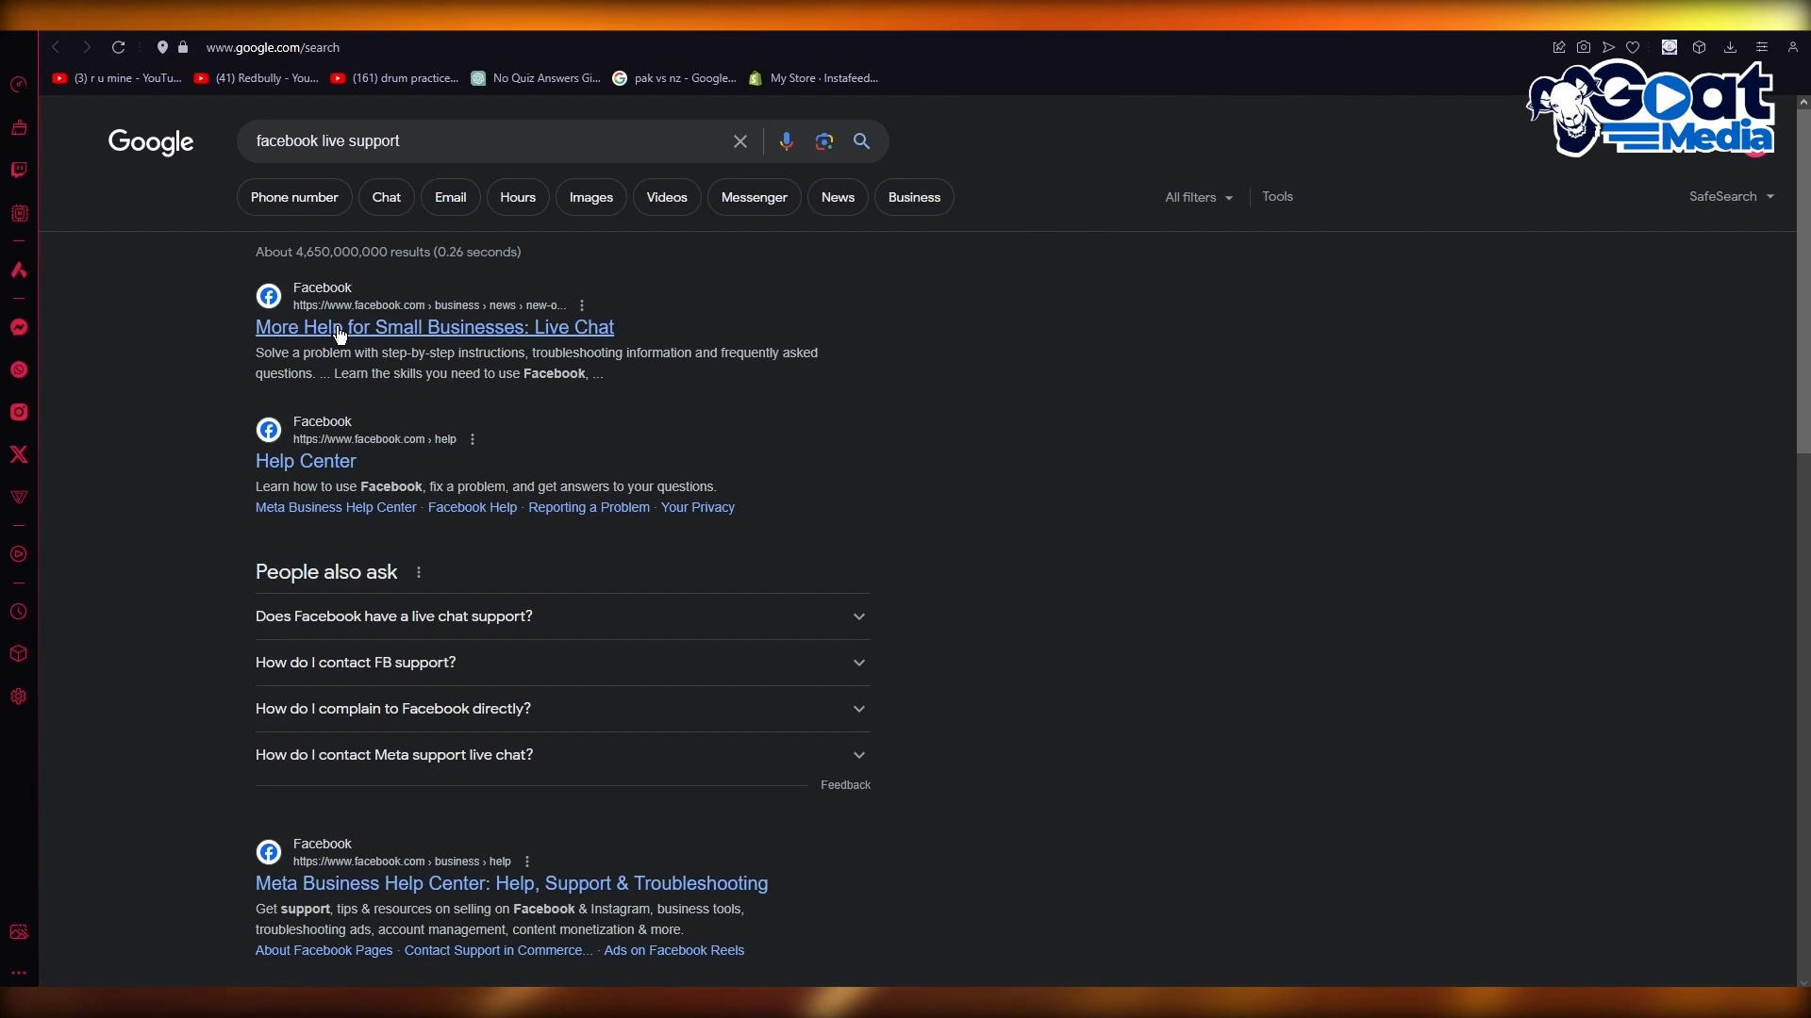
# Open the 'More Help for Small Businesses: Live Chat' search result.
pyautogui.click(433, 327)
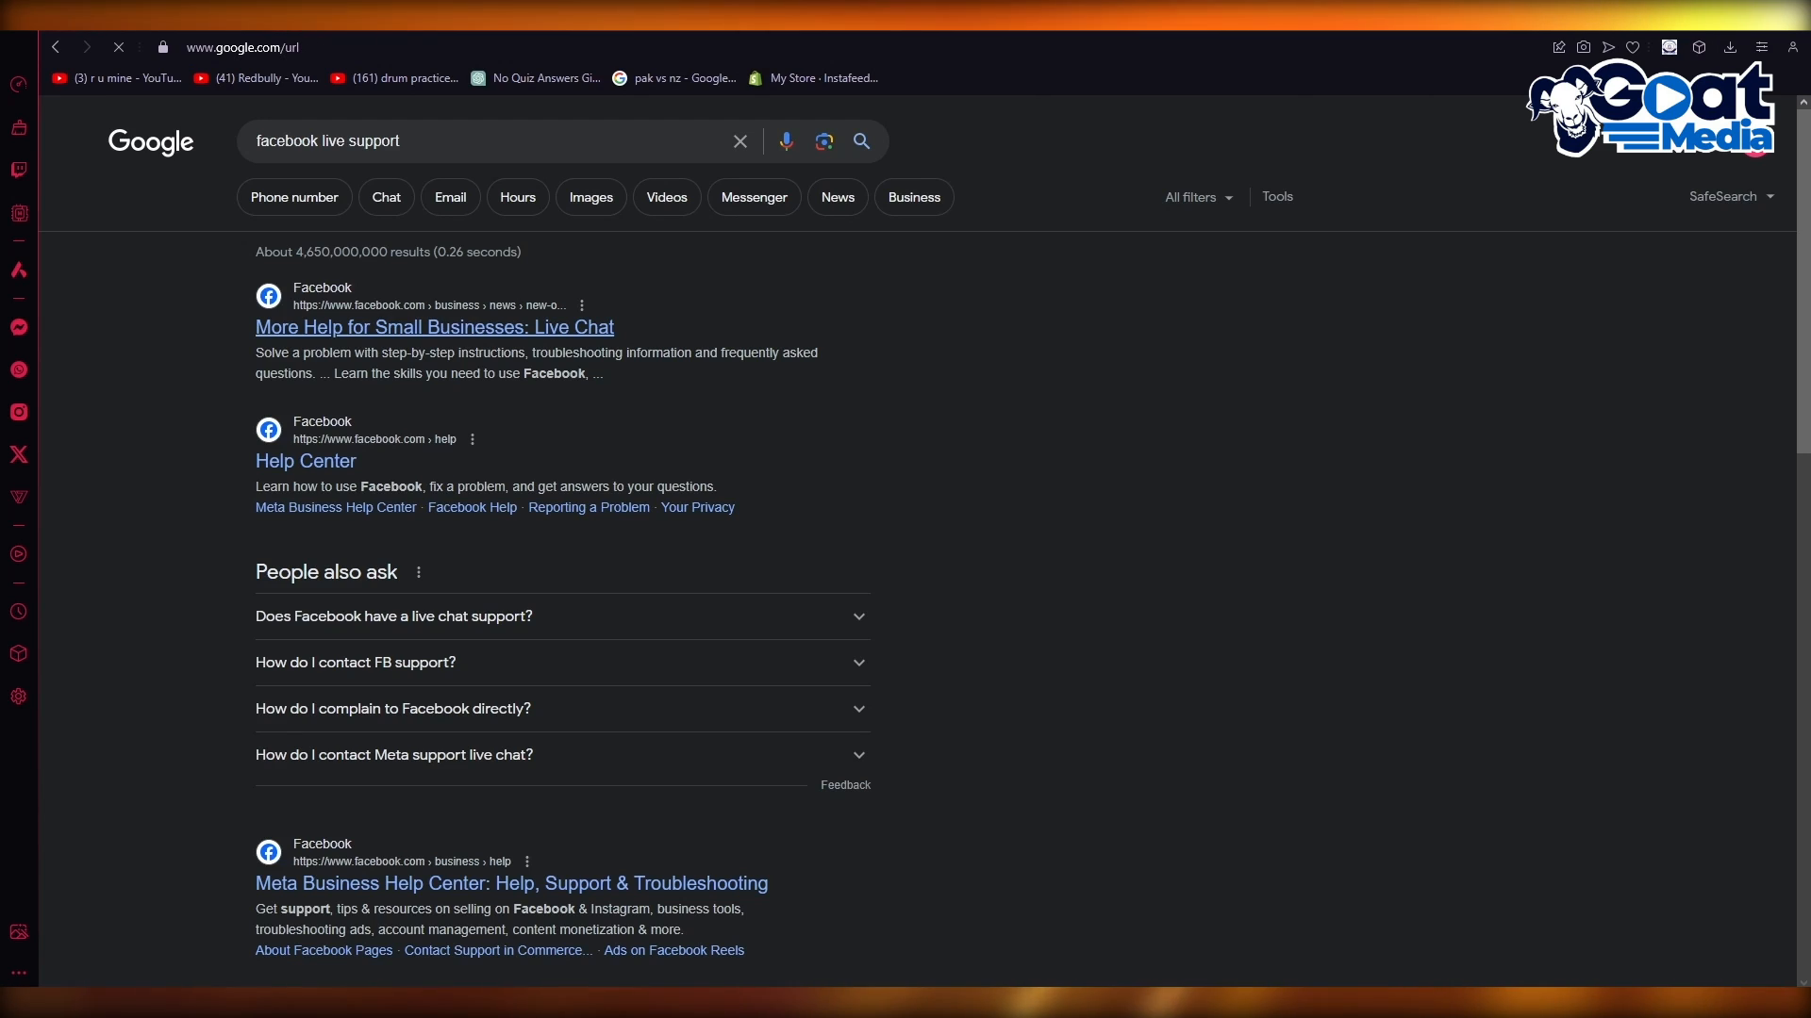
pyautogui.click(433, 327)
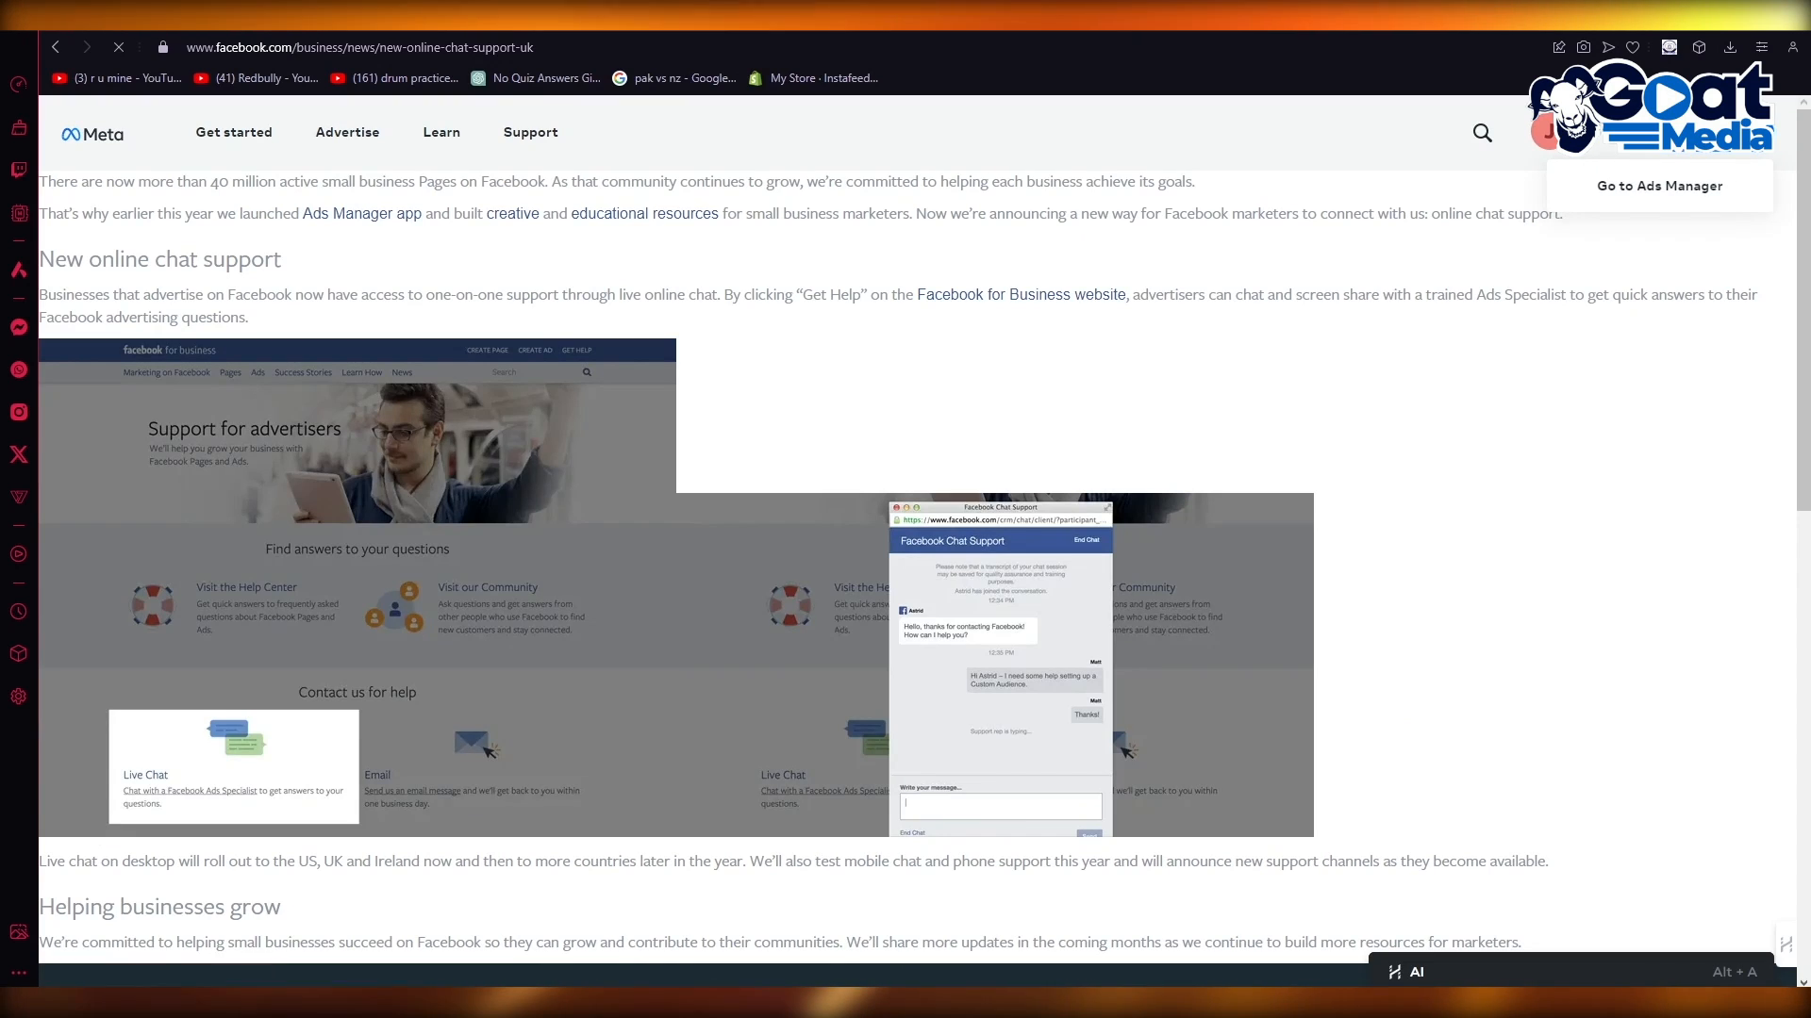
pyautogui.click(1658, 186)
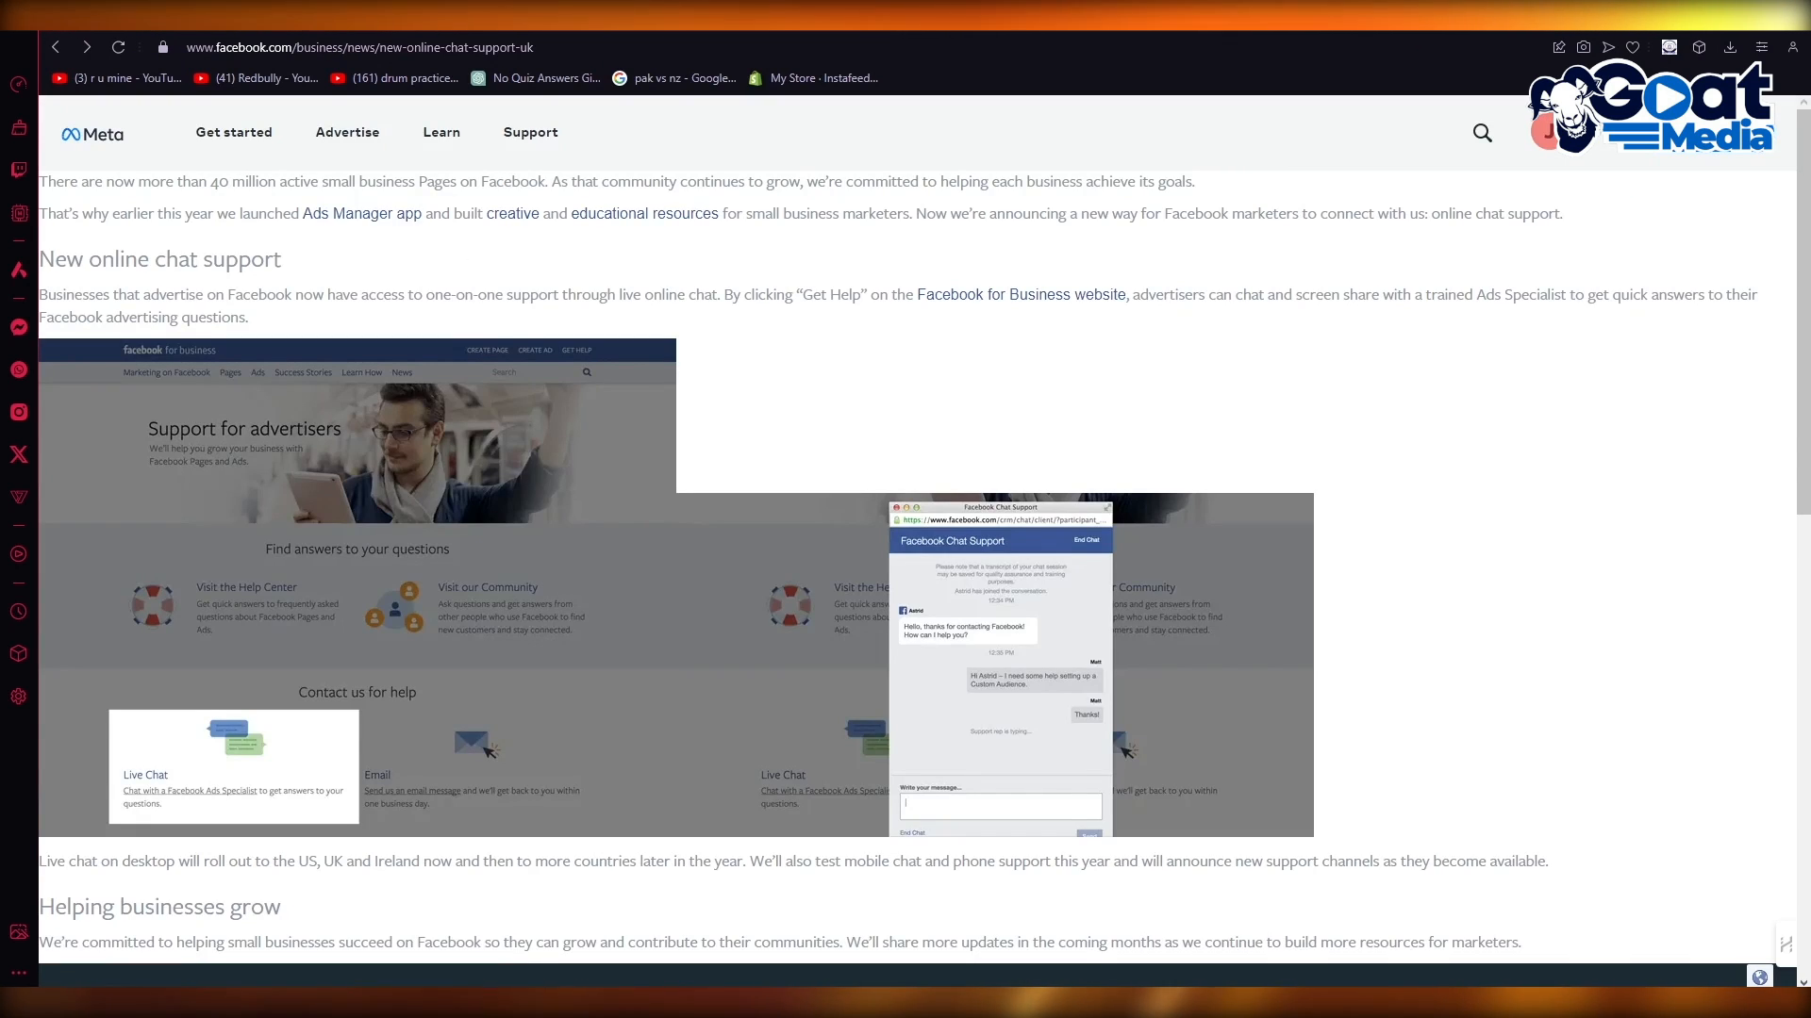
pyautogui.moveTo(373, 387)
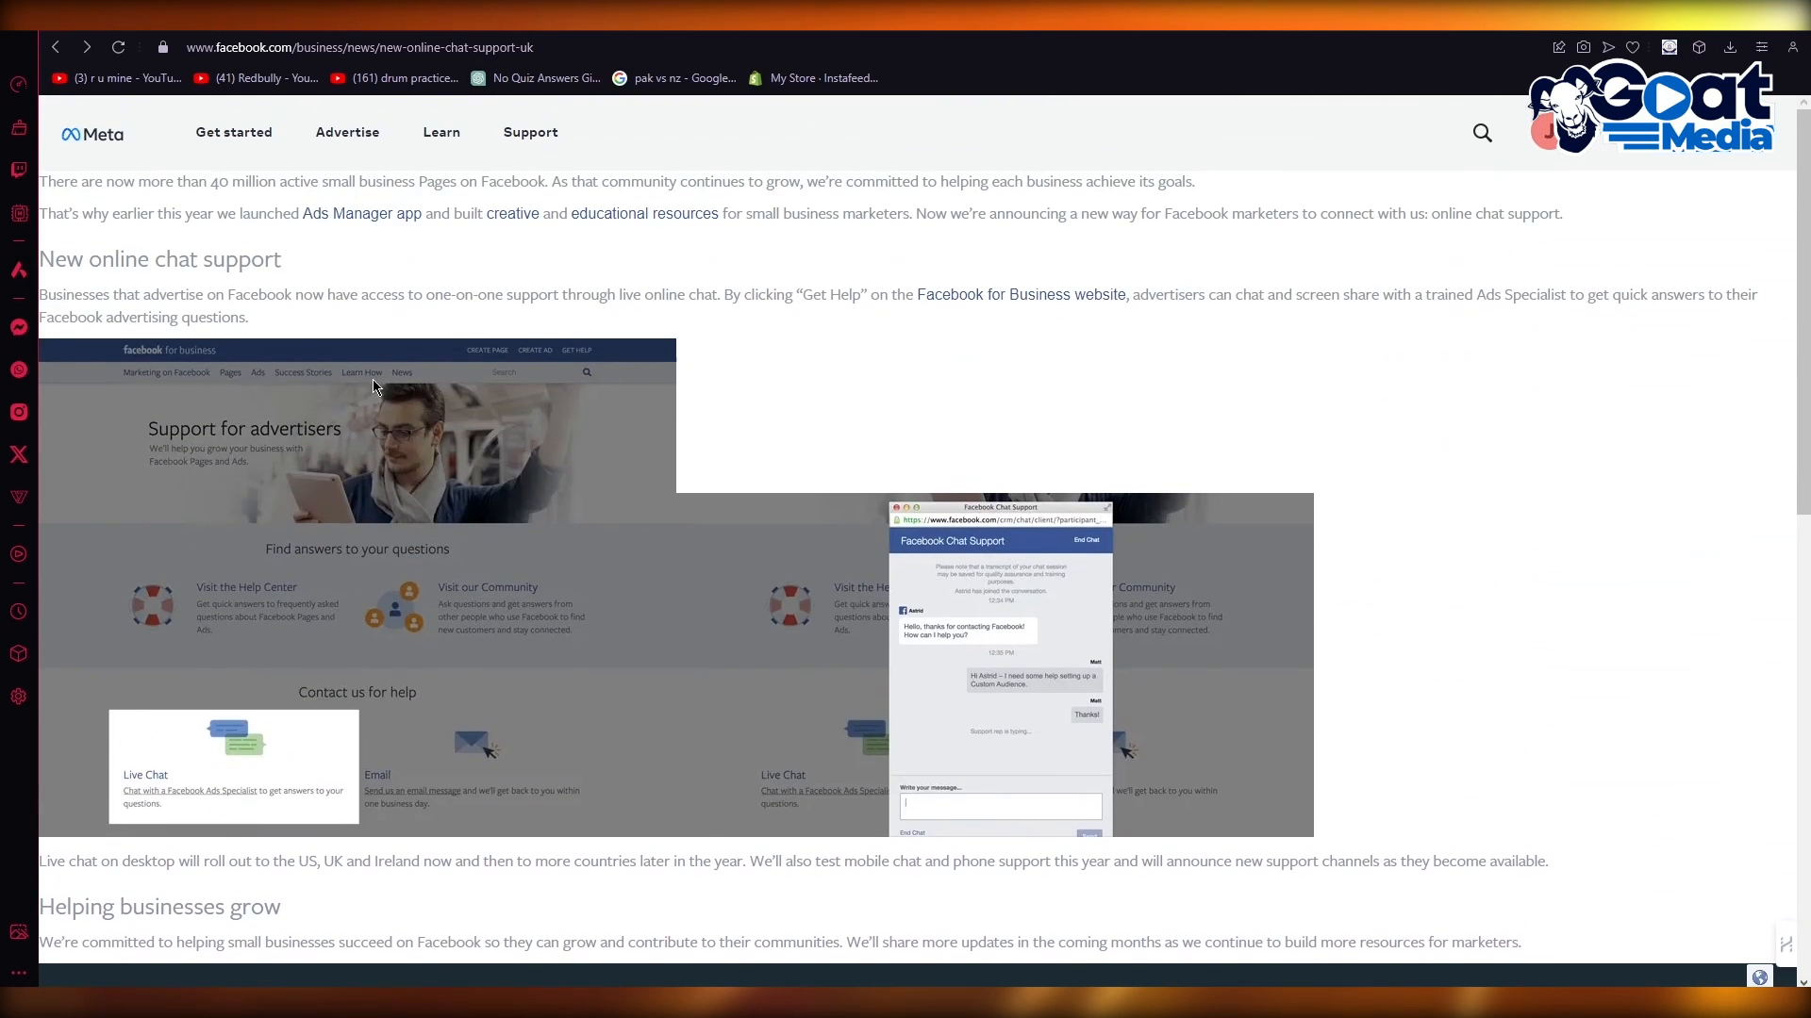
pyautogui.moveTo(164, 292)
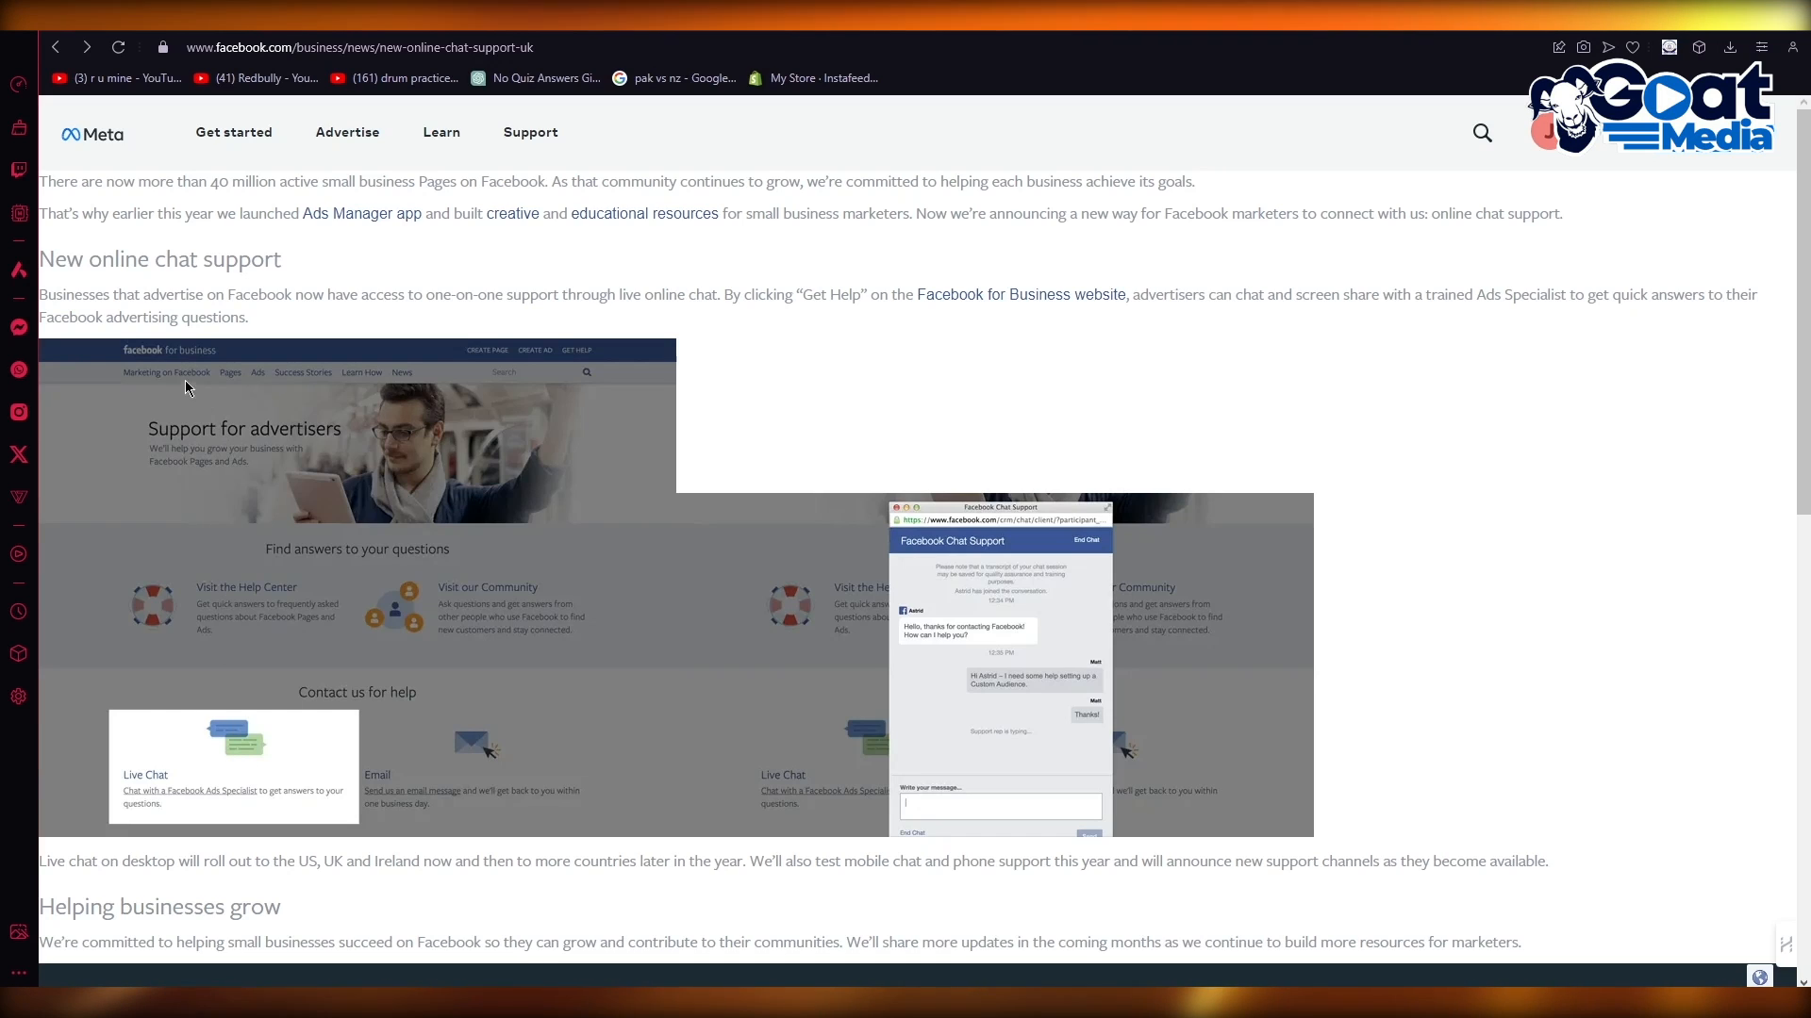
pyautogui.moveTo(360, 212)
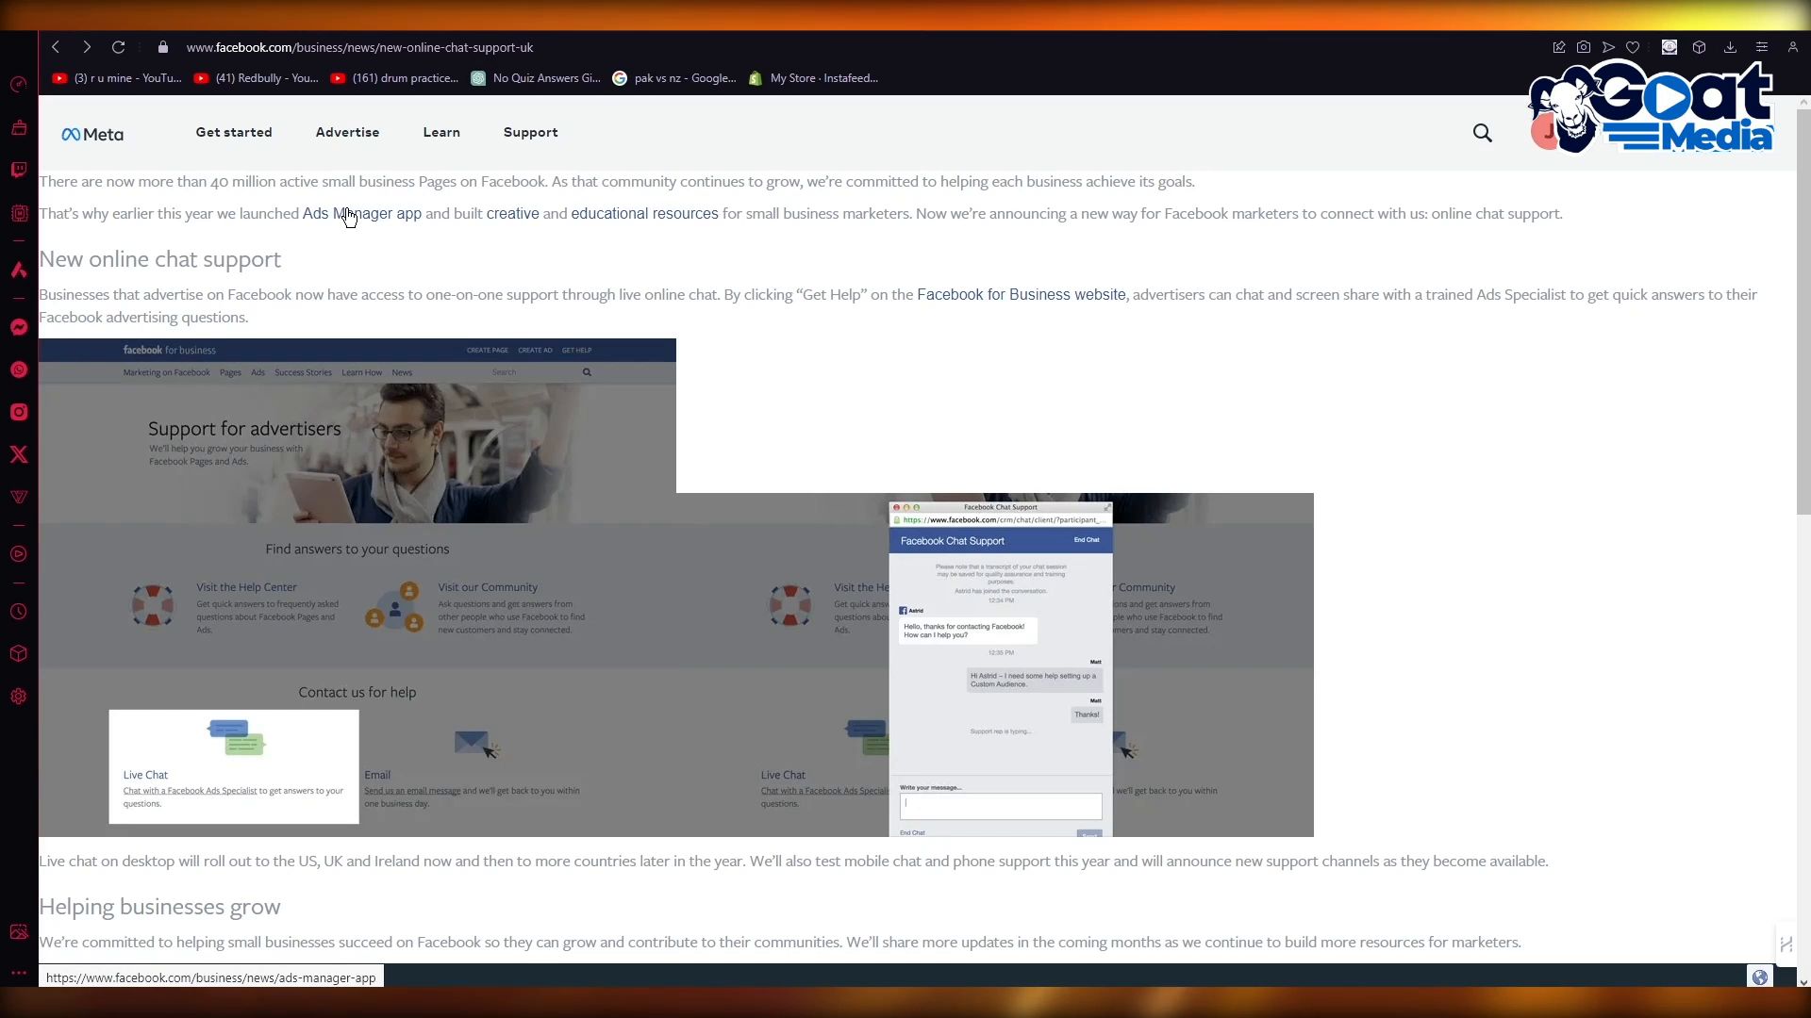
pyautogui.scroll(-3)
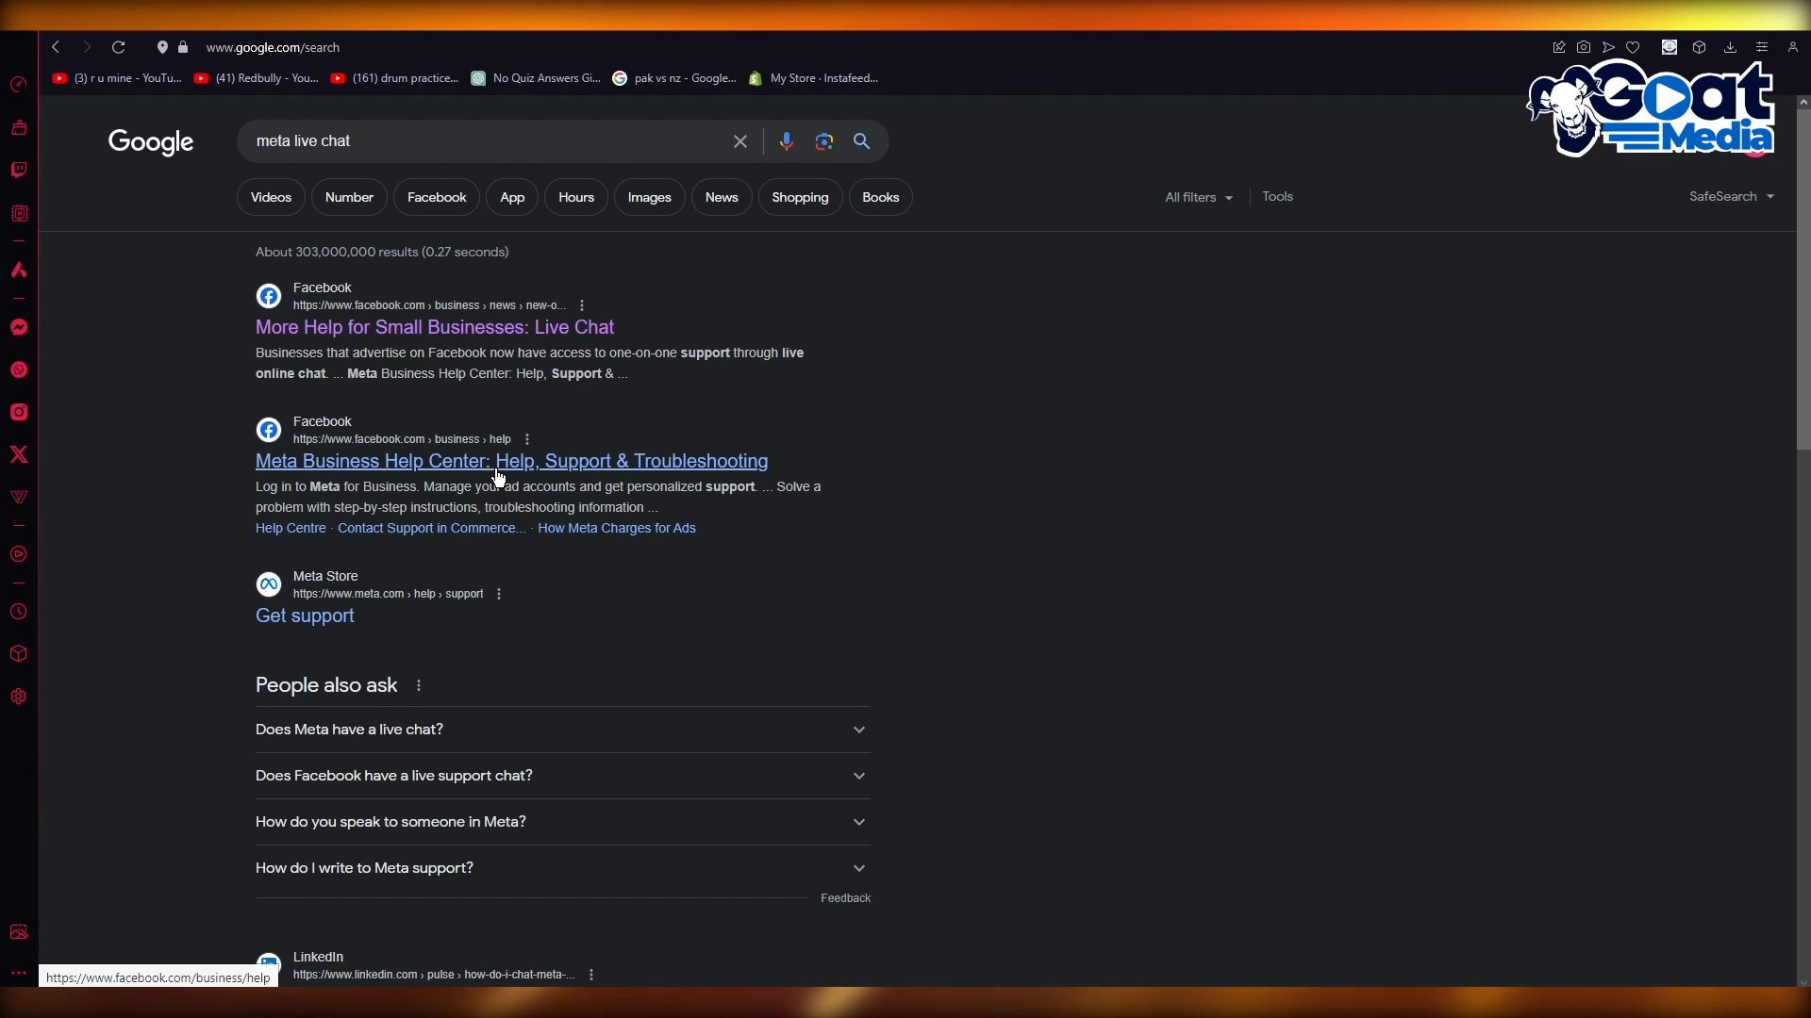
# Open the Meta Business Help Center result and scroll through the help centre.
pyautogui.click(510, 461)
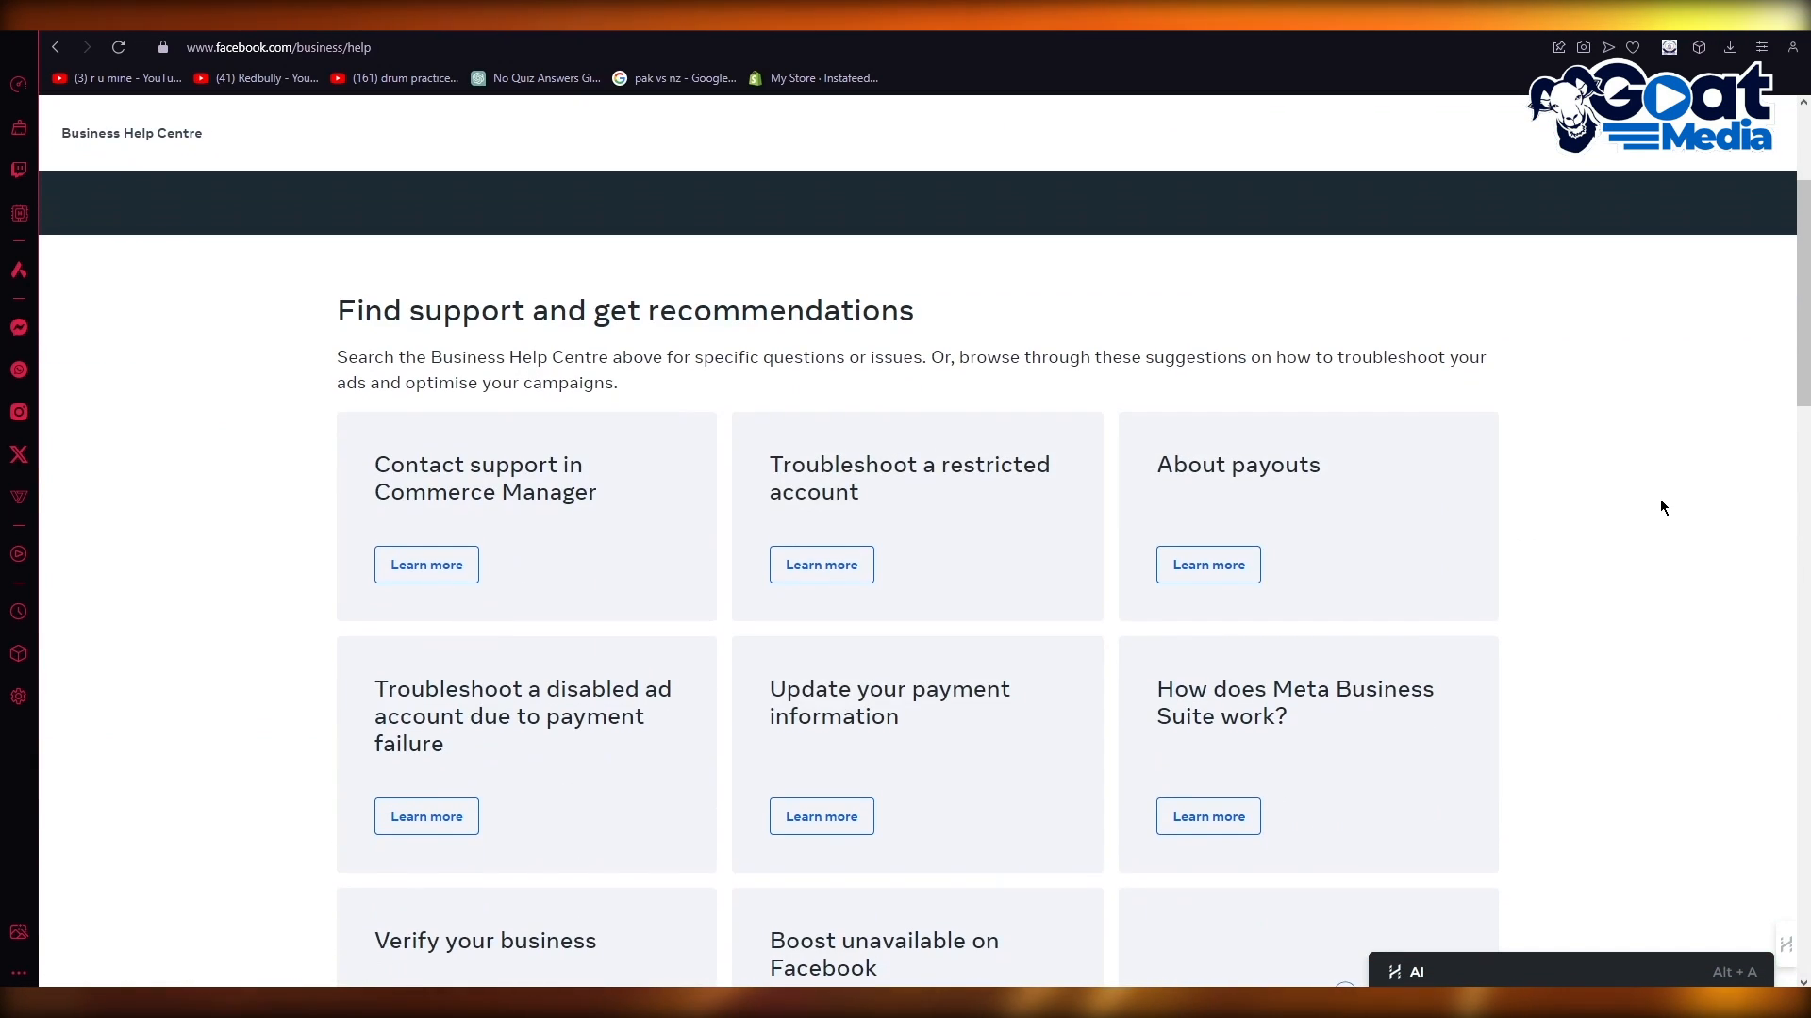
pyautogui.scroll(-3)
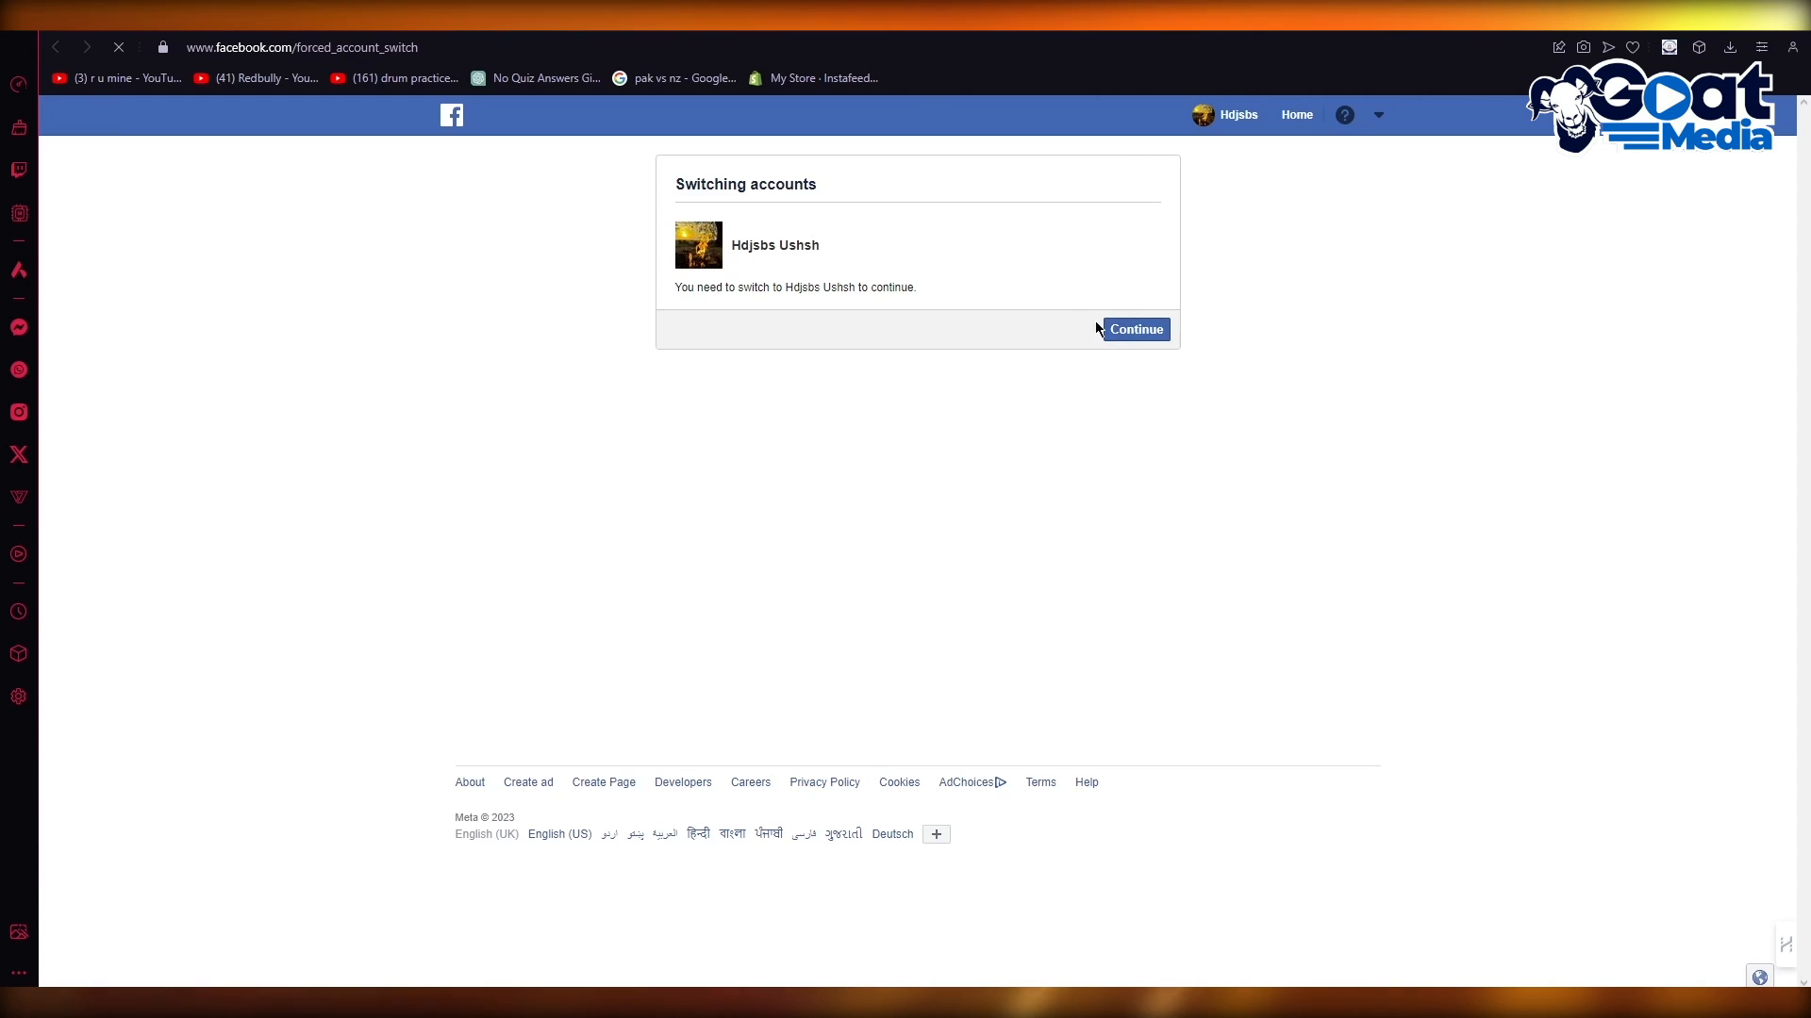
# Continue with the switched account and open the All tools menu in the sidebar.
pyautogui.click(1133, 329)
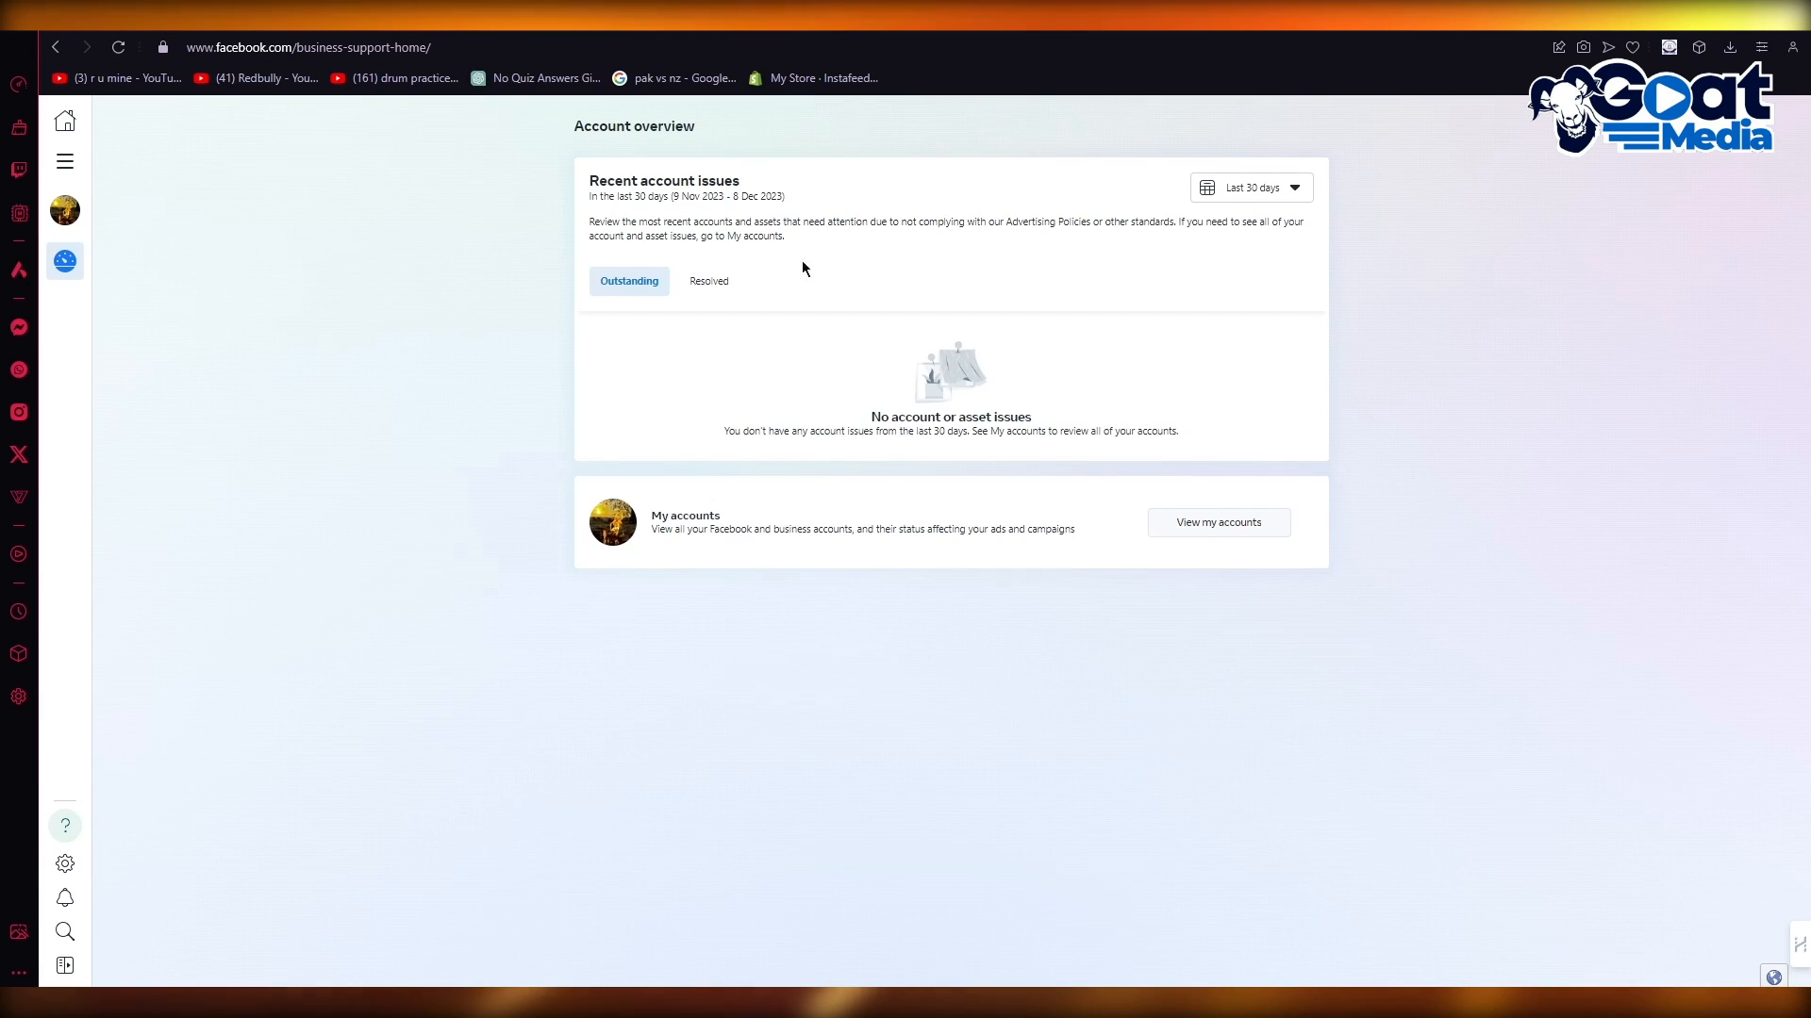
pyautogui.moveTo(773, 428)
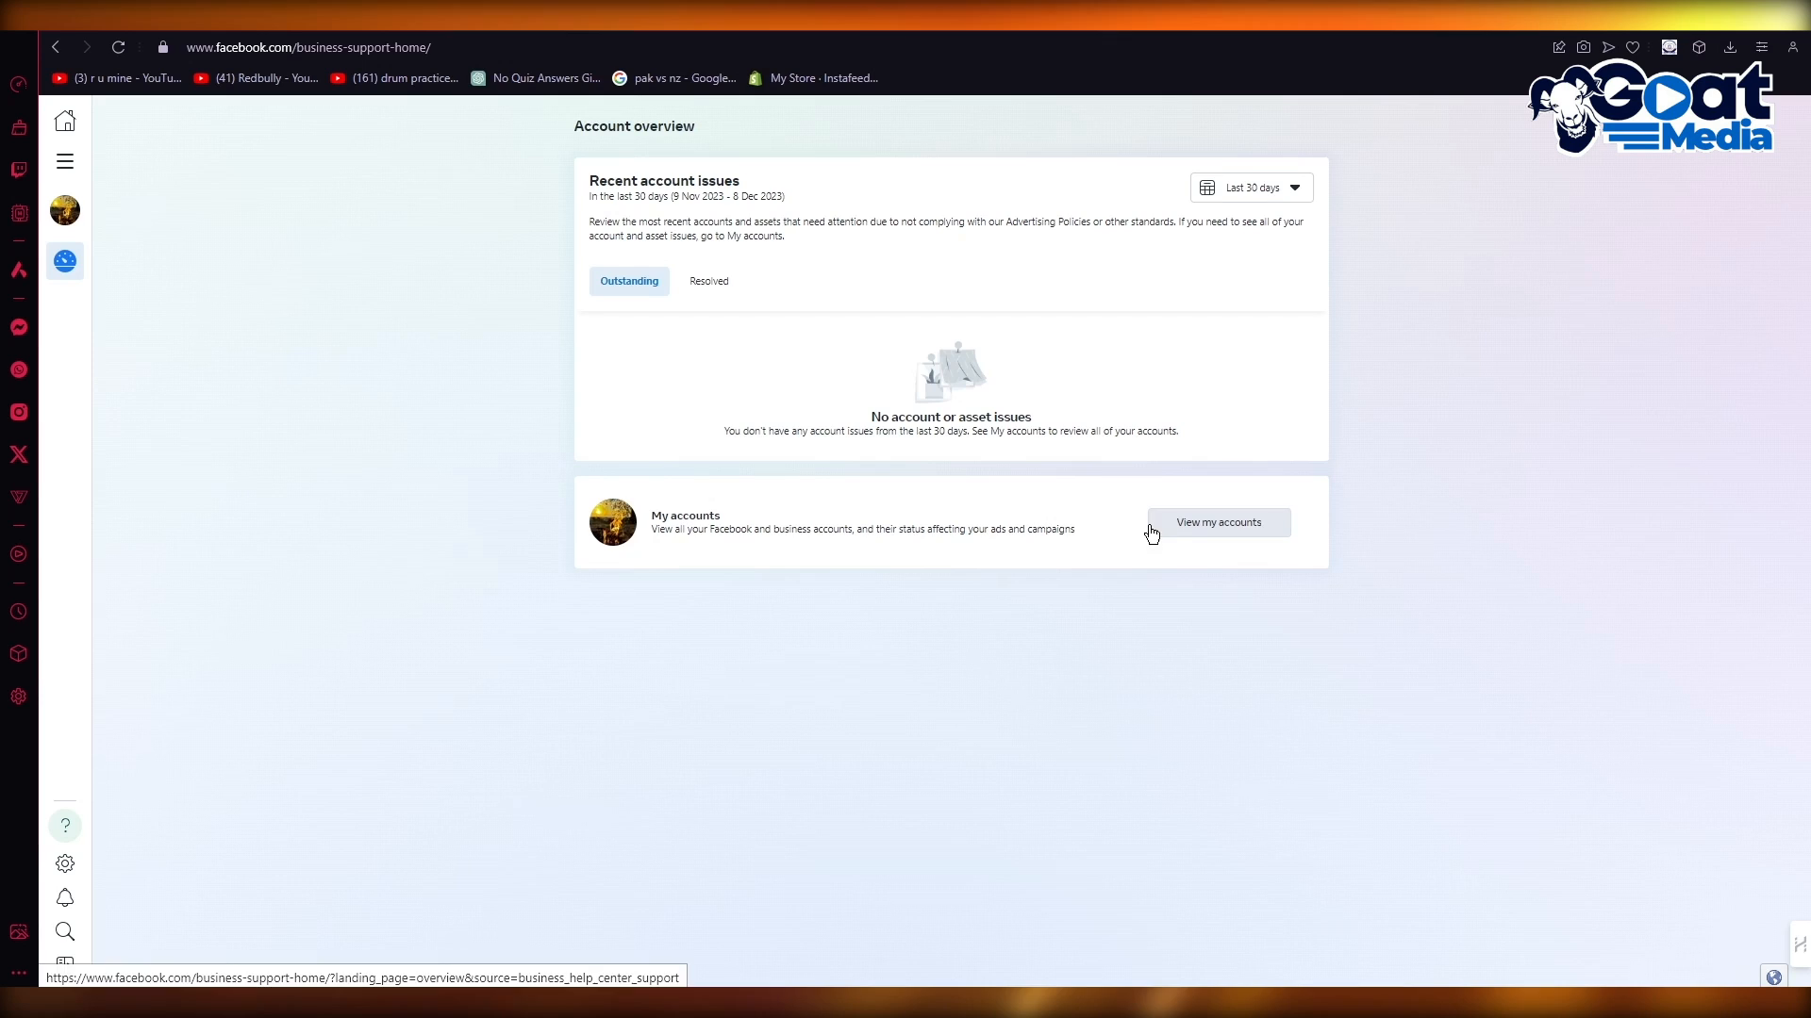
pyautogui.click(65, 161)
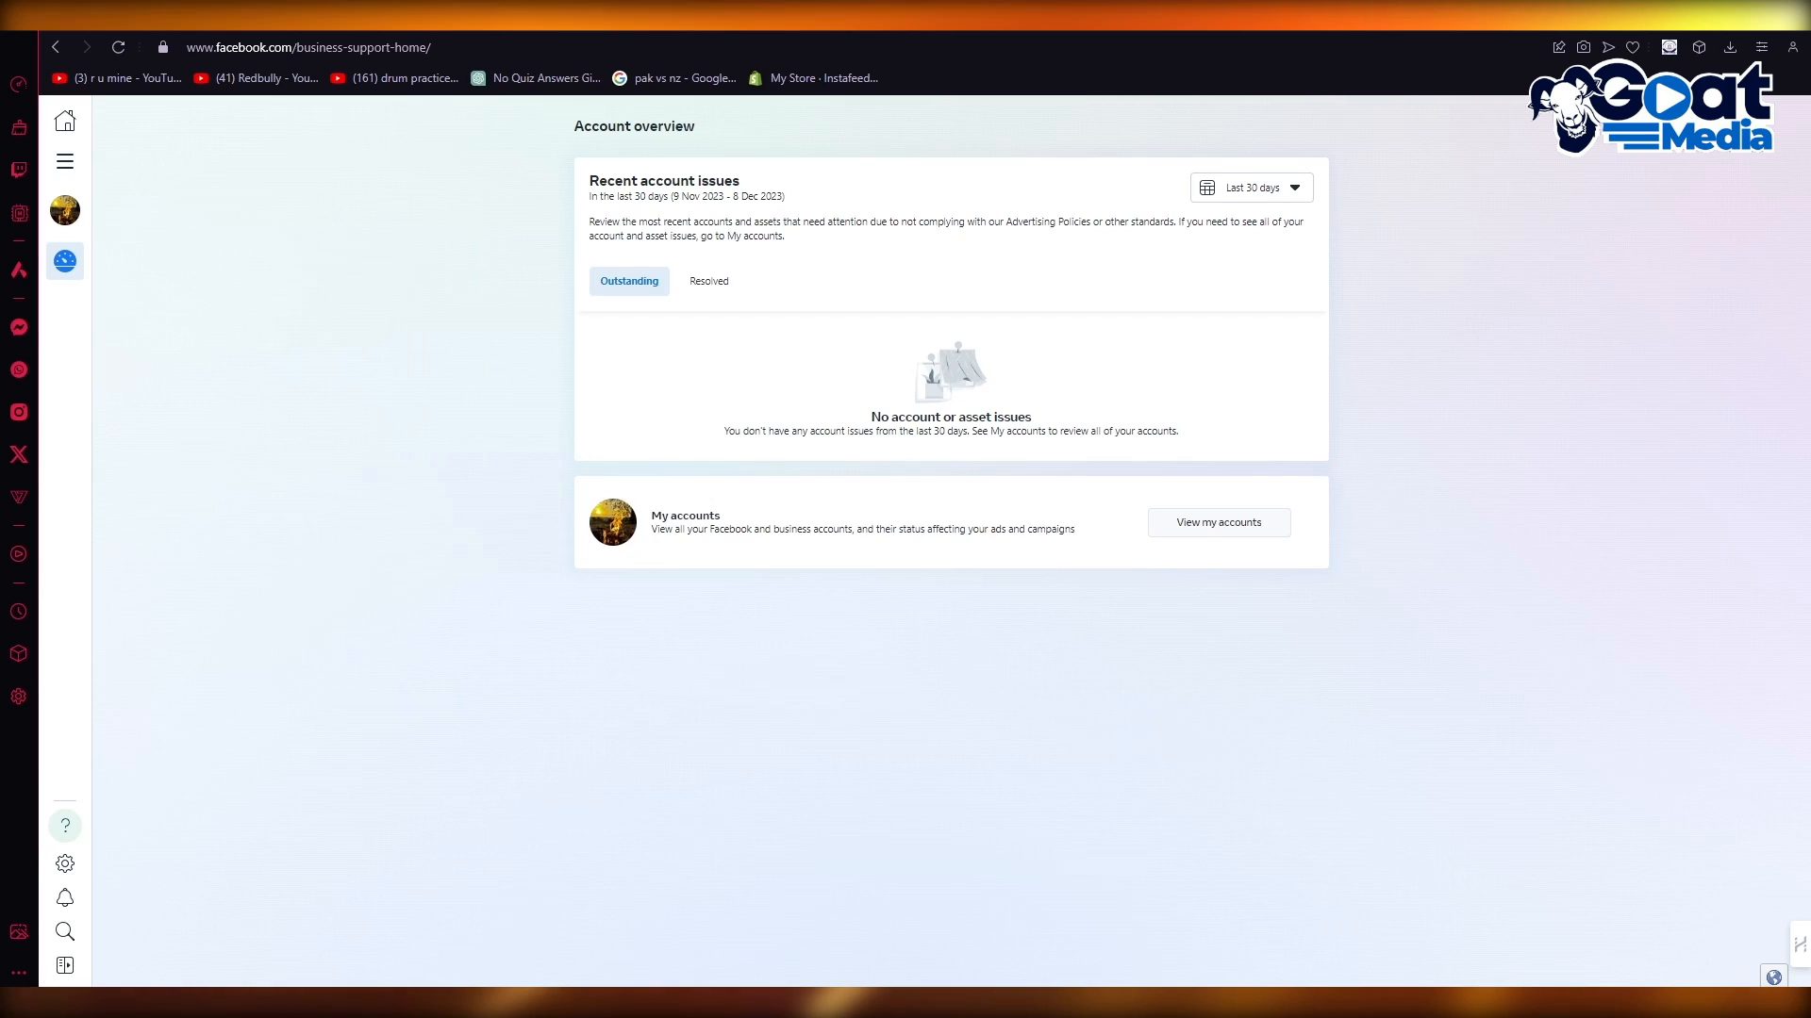
pyautogui.click(65, 160)
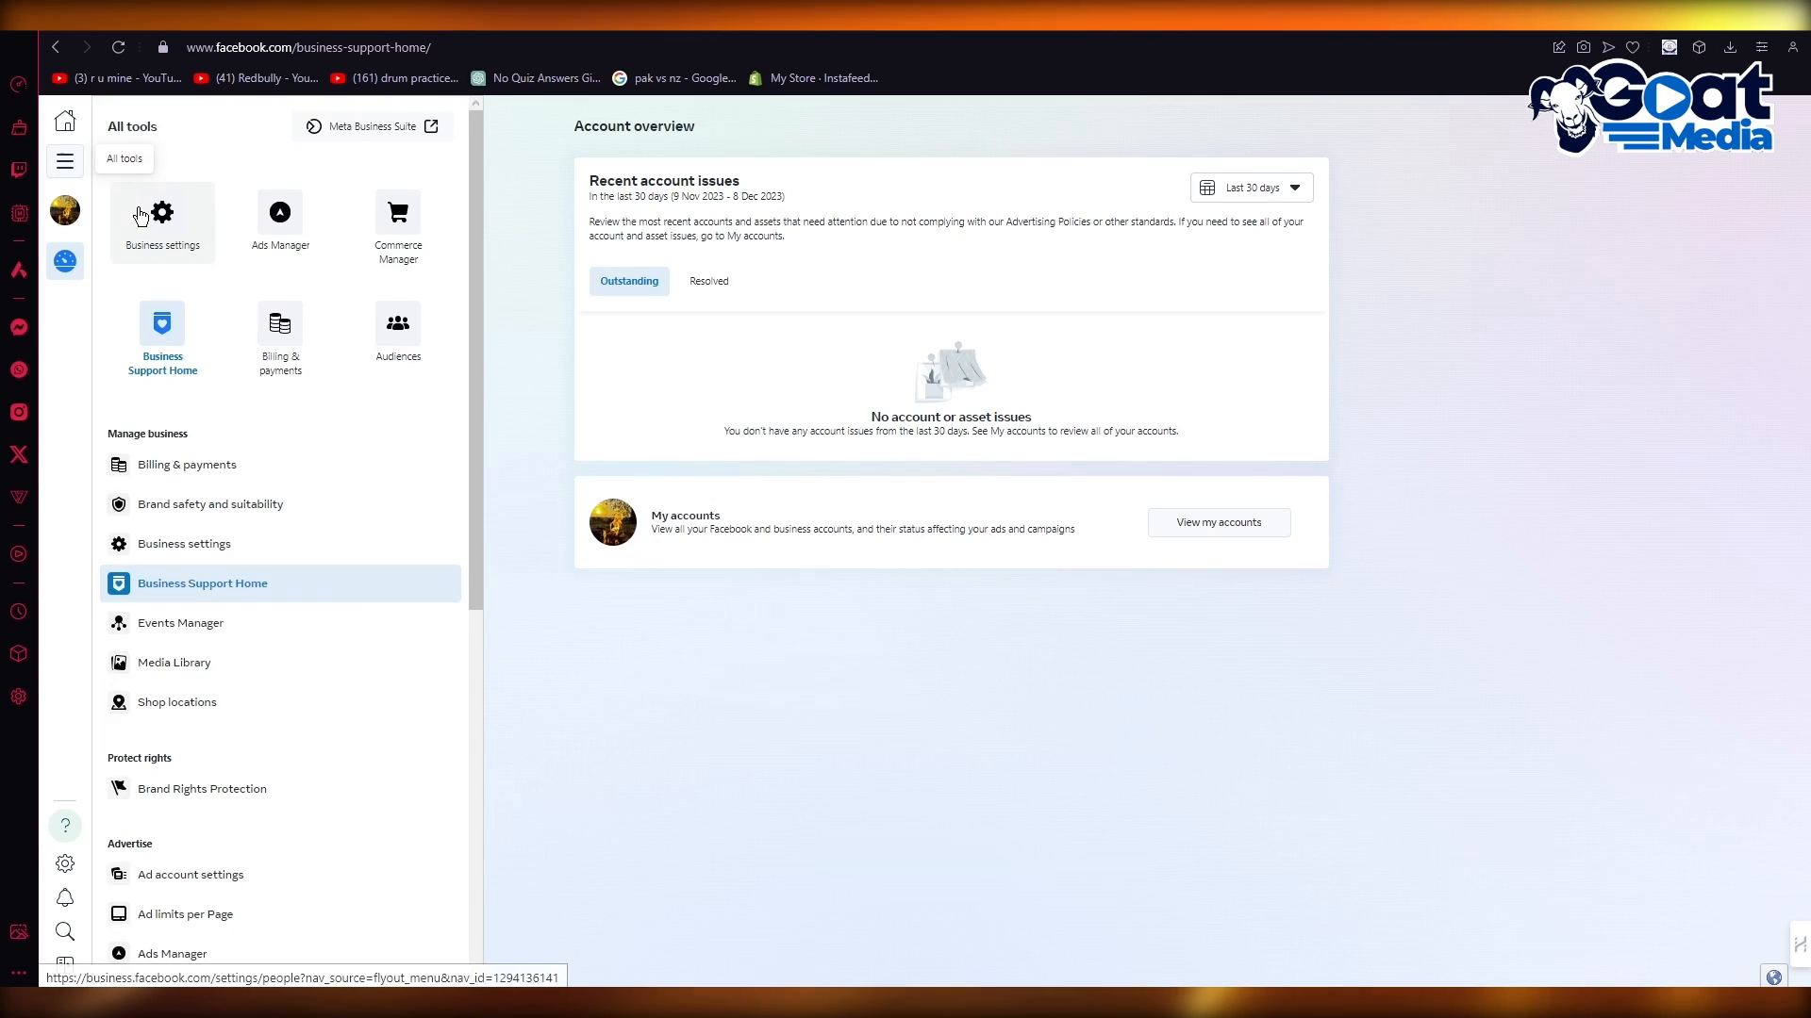
# Scroll the All tools list, close it, and go to the sidebar Settings gear.
pyautogui.scroll(-3)
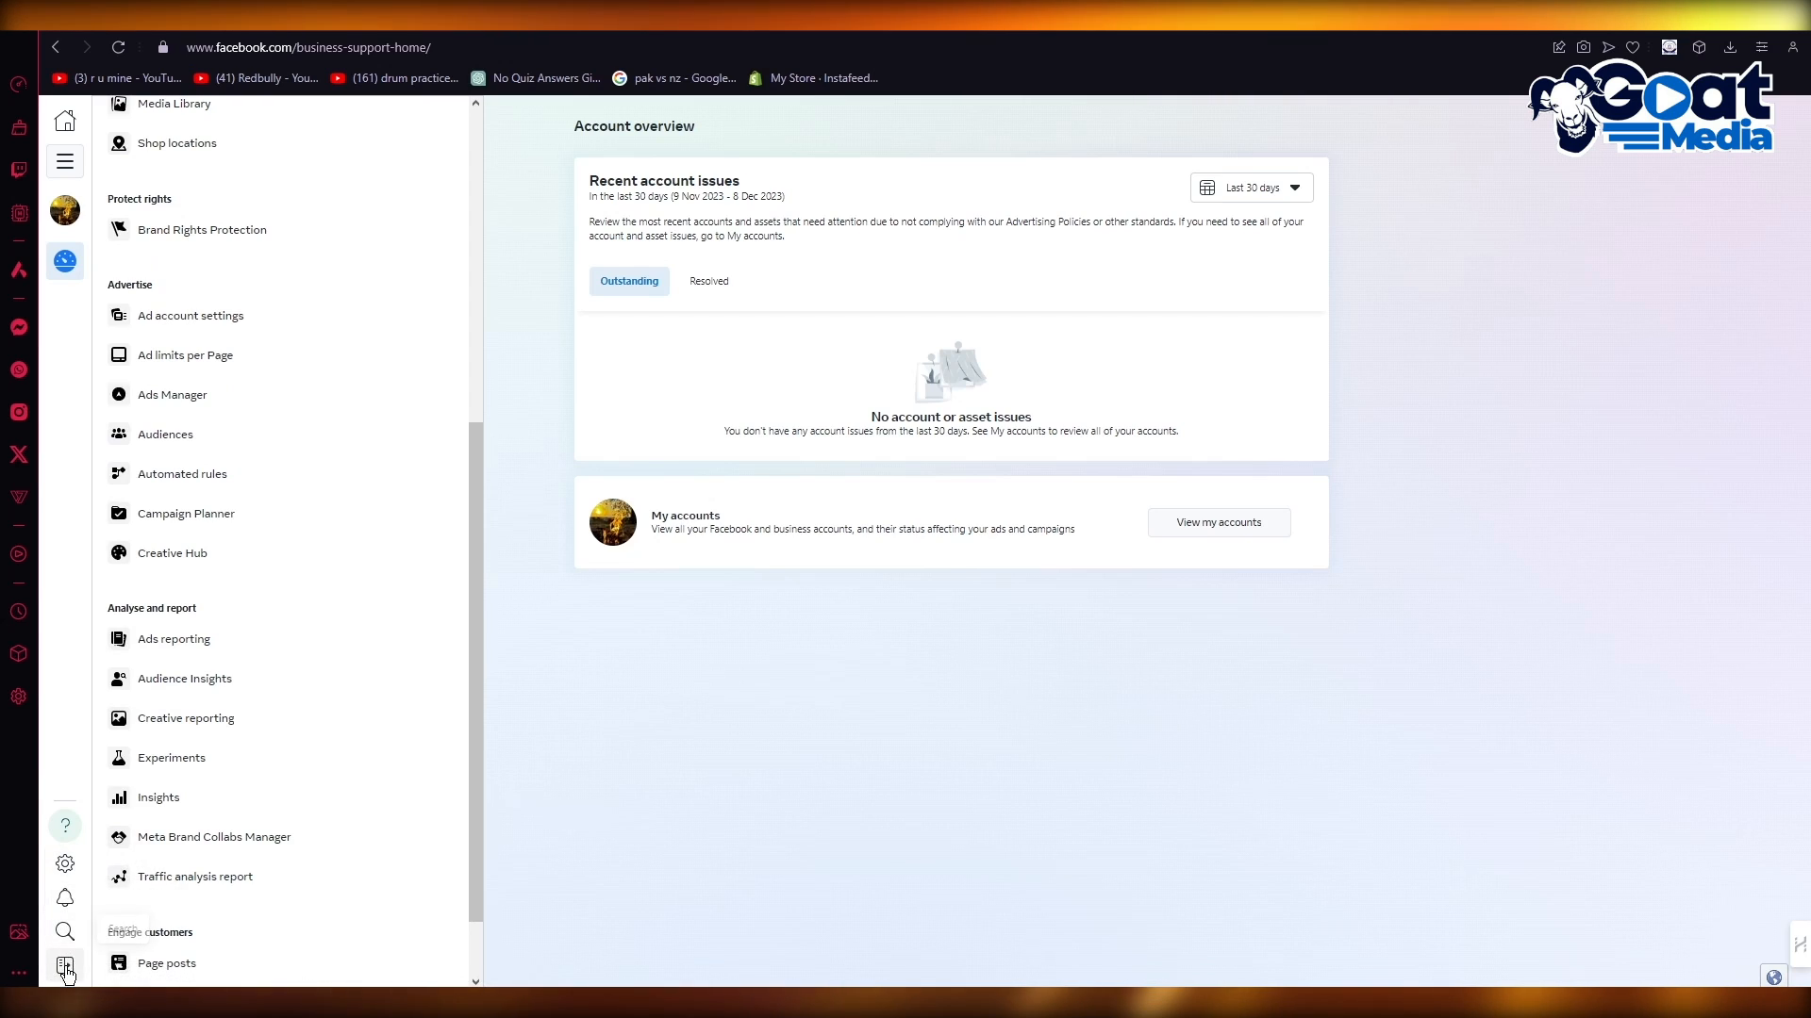
pyautogui.click(65, 865)
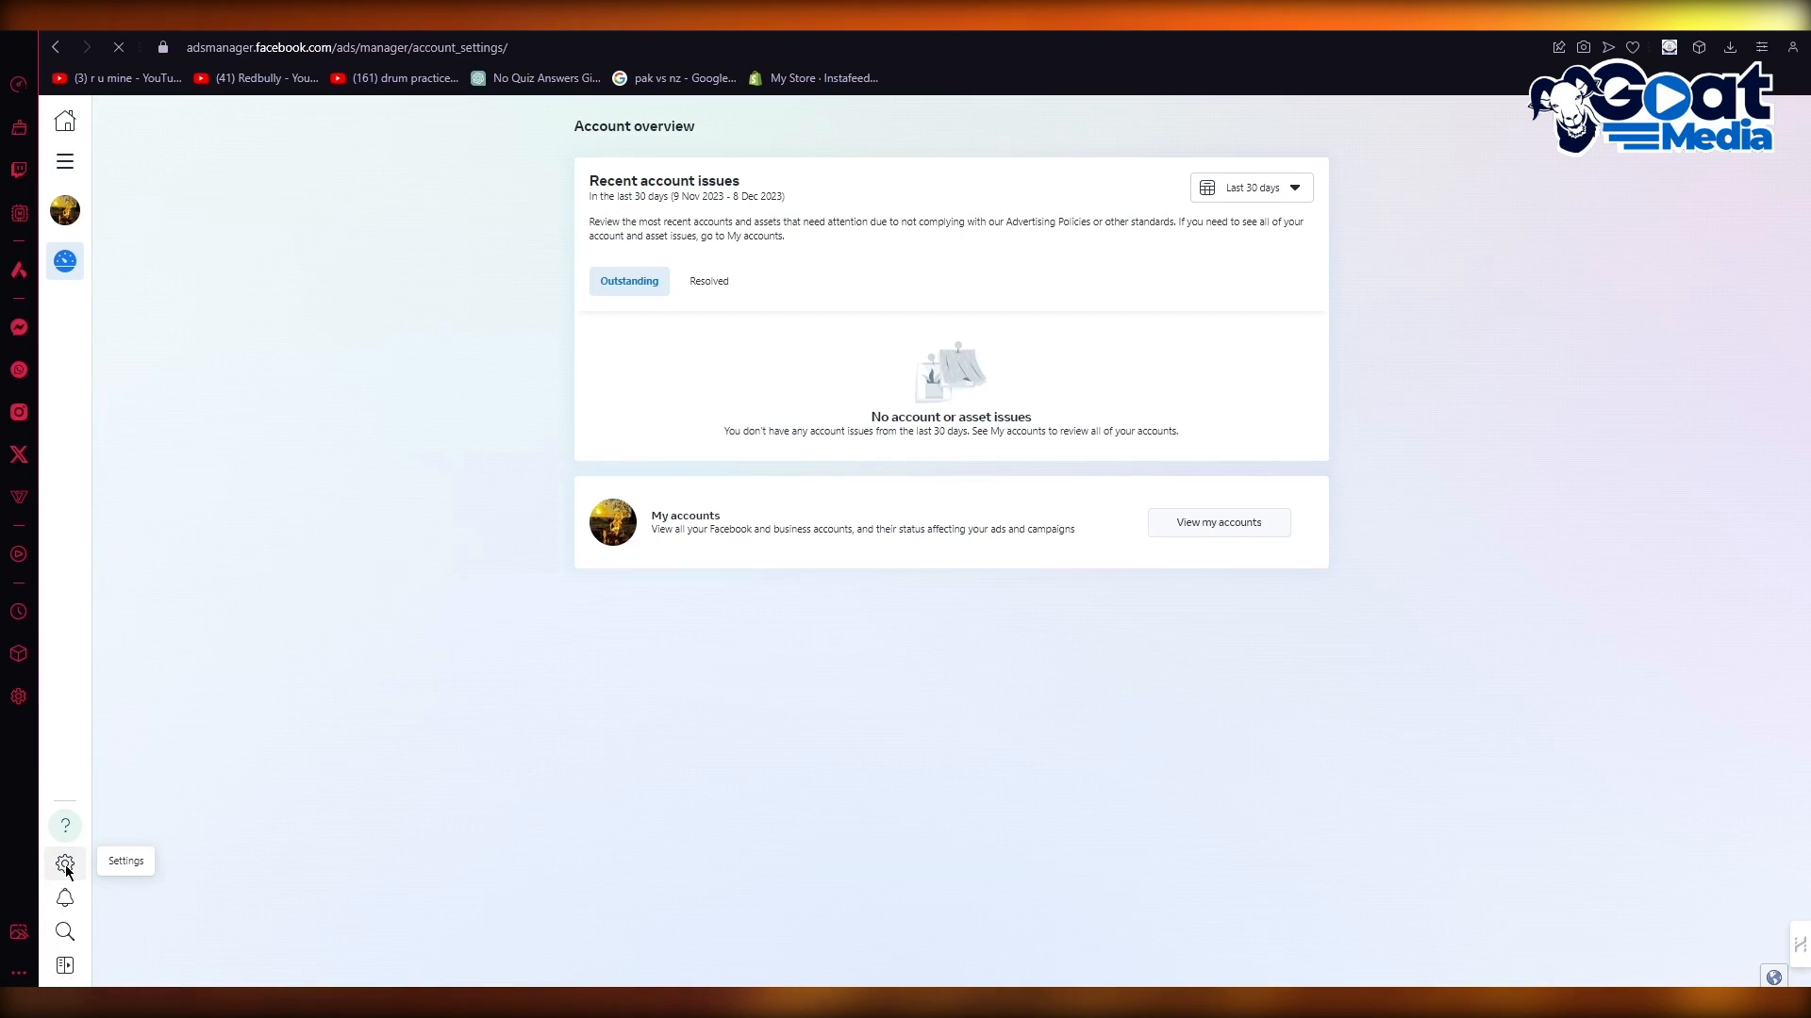
pyautogui.click(65, 864)
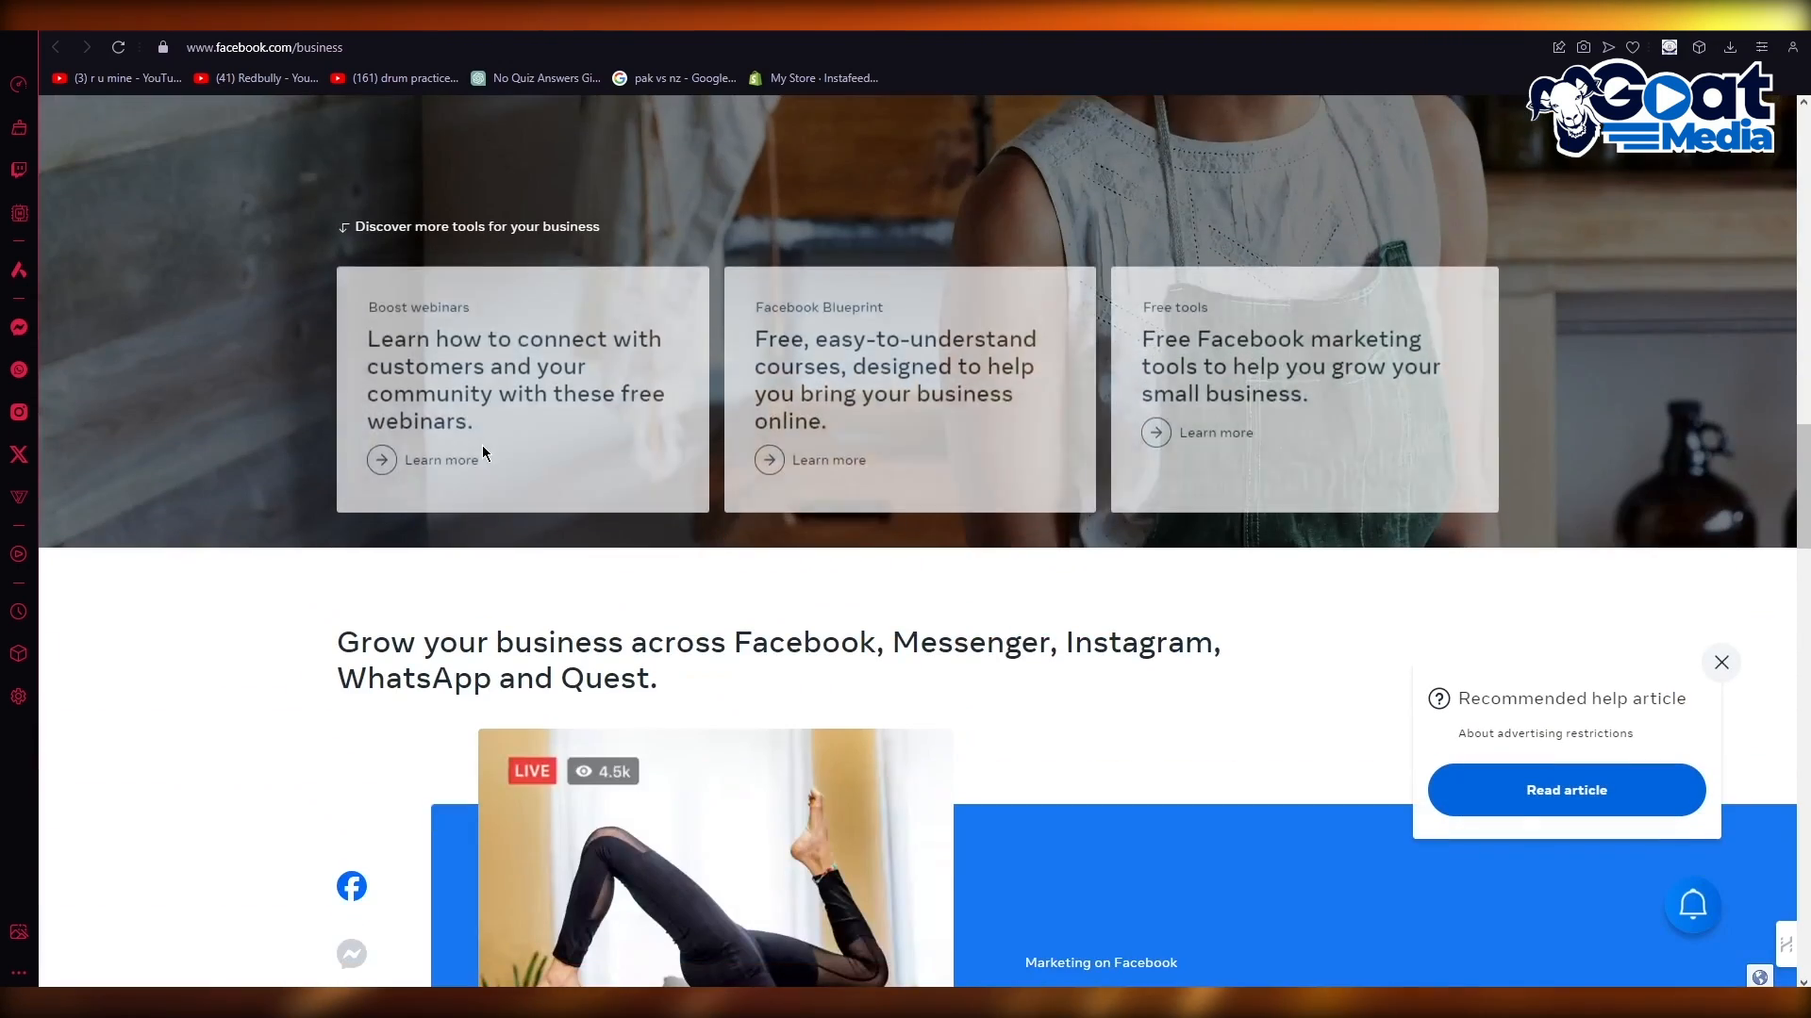
# Scroll the business page and page twice through the Recommended help articles.
pyautogui.scroll(-3)
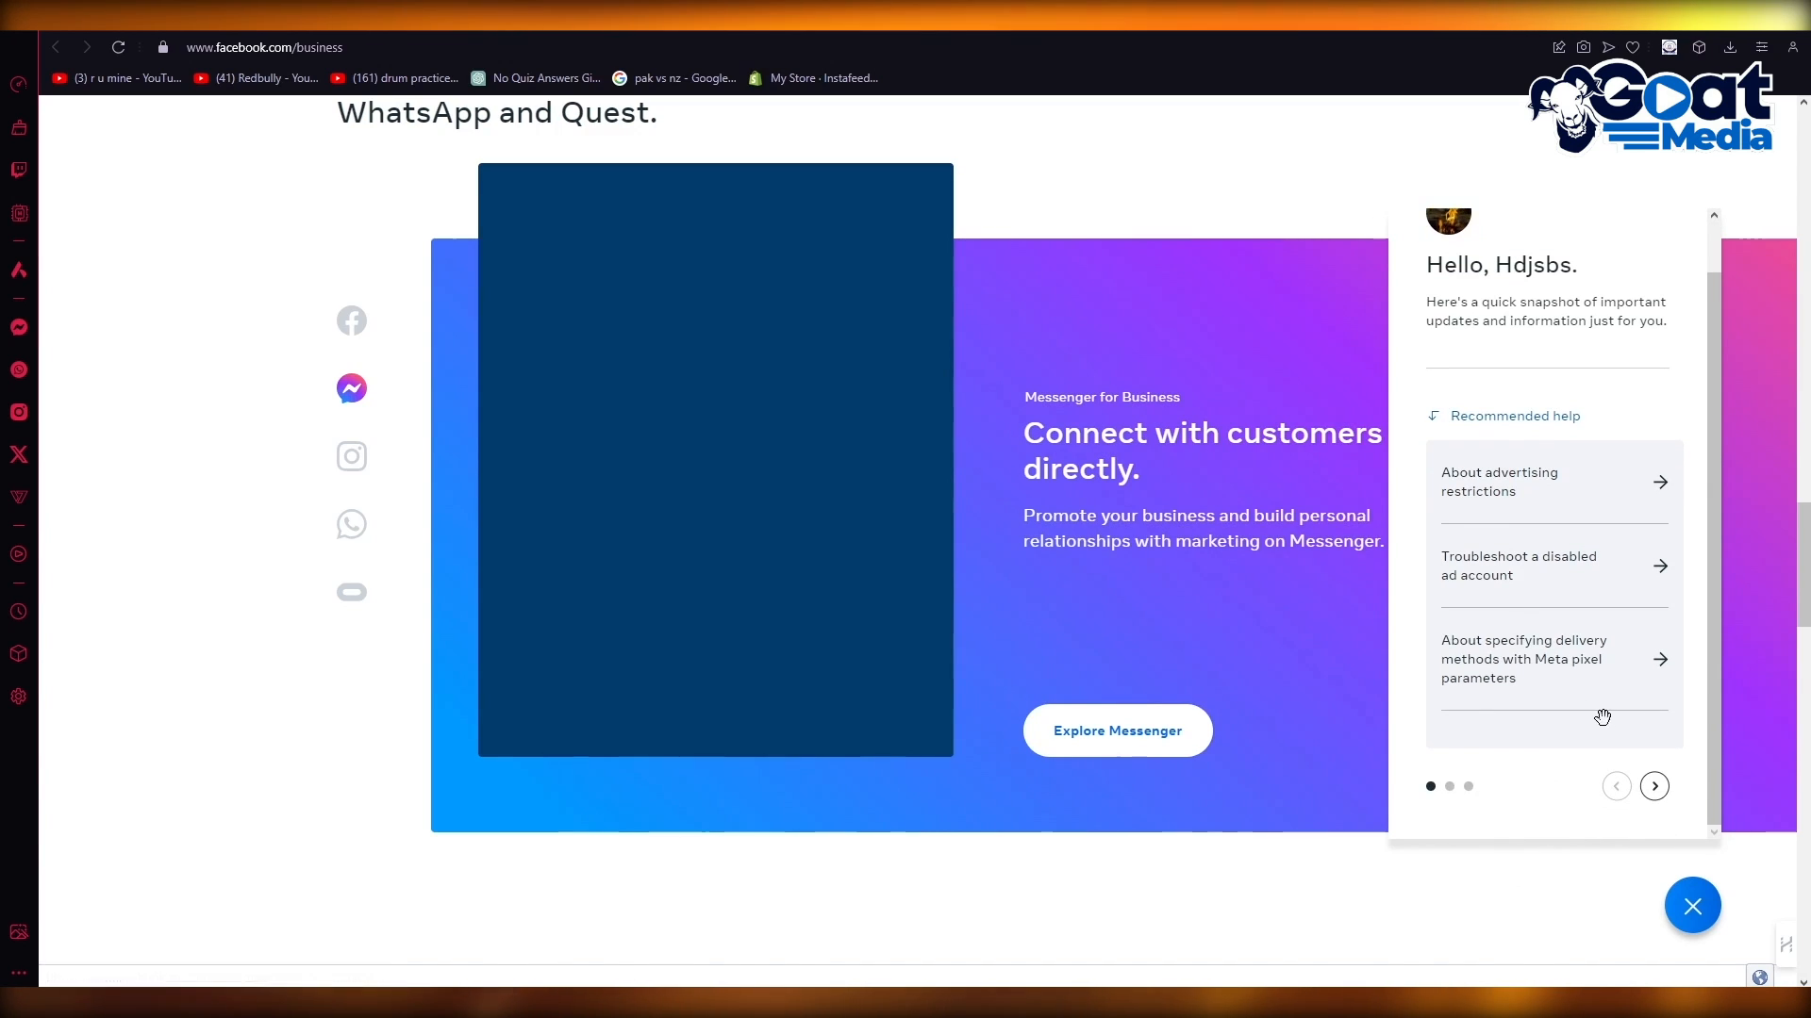
pyautogui.click(1653, 786)
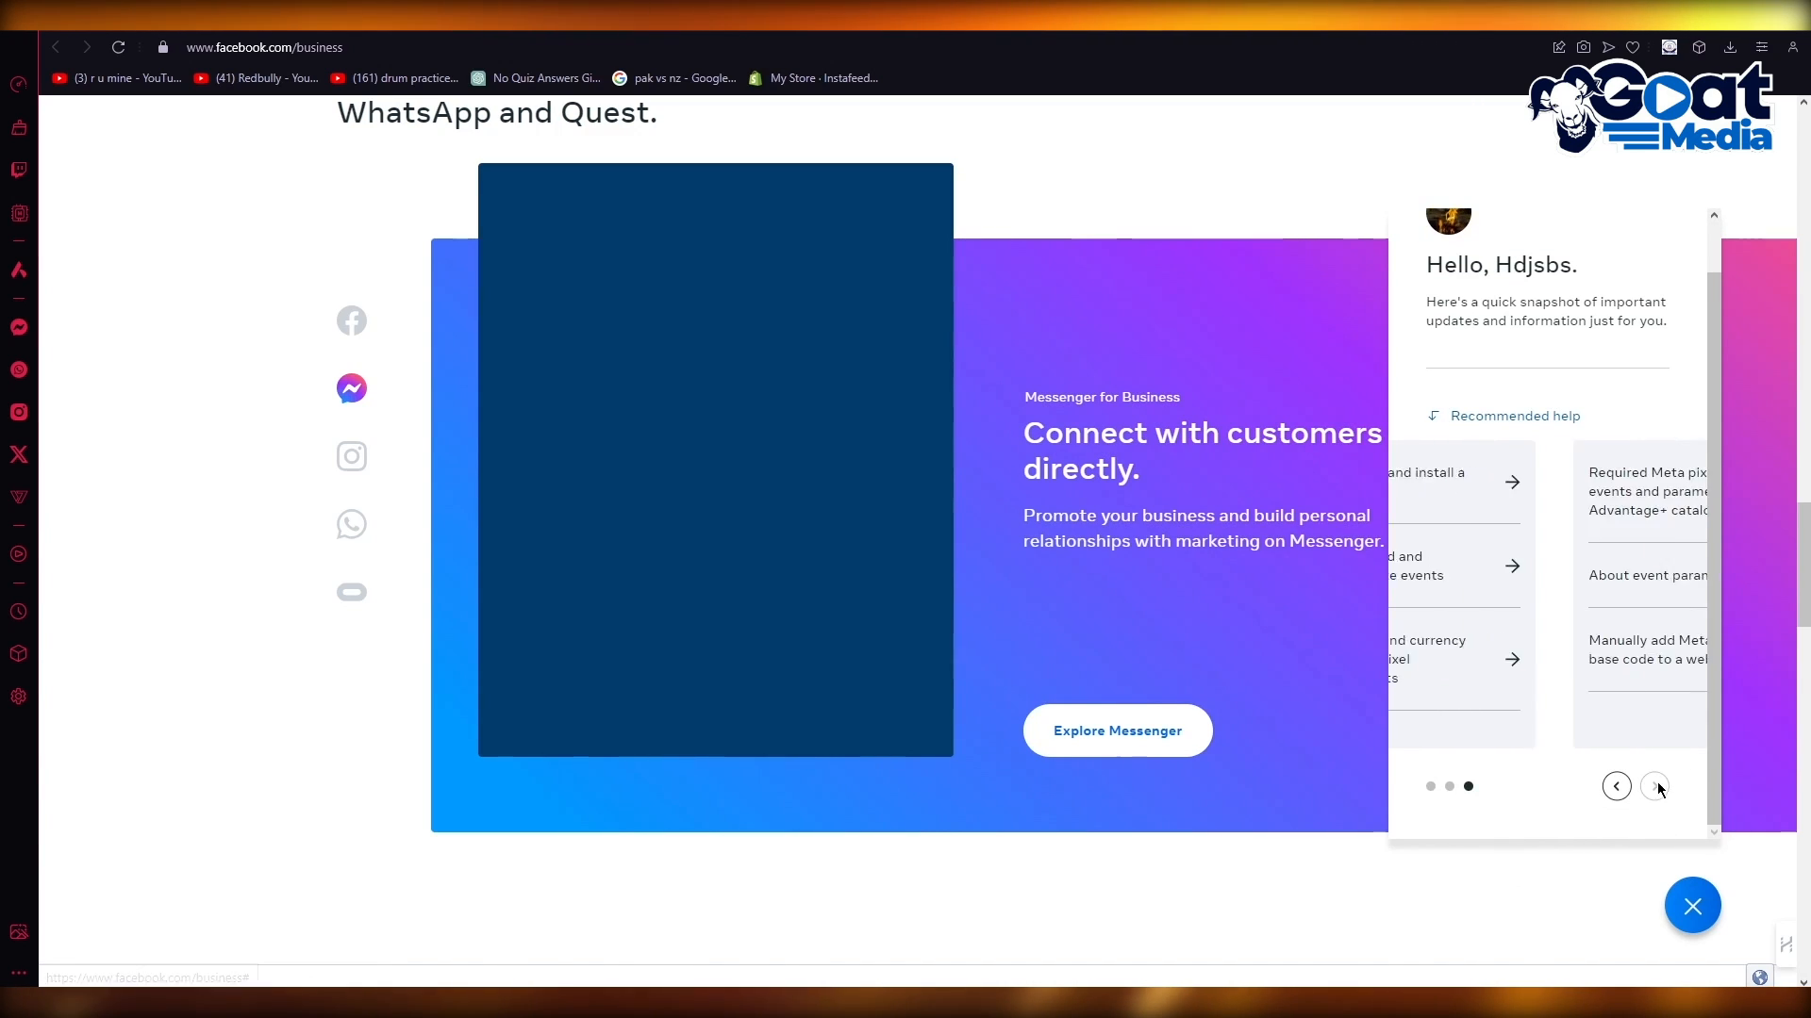
pyautogui.click(1652, 786)
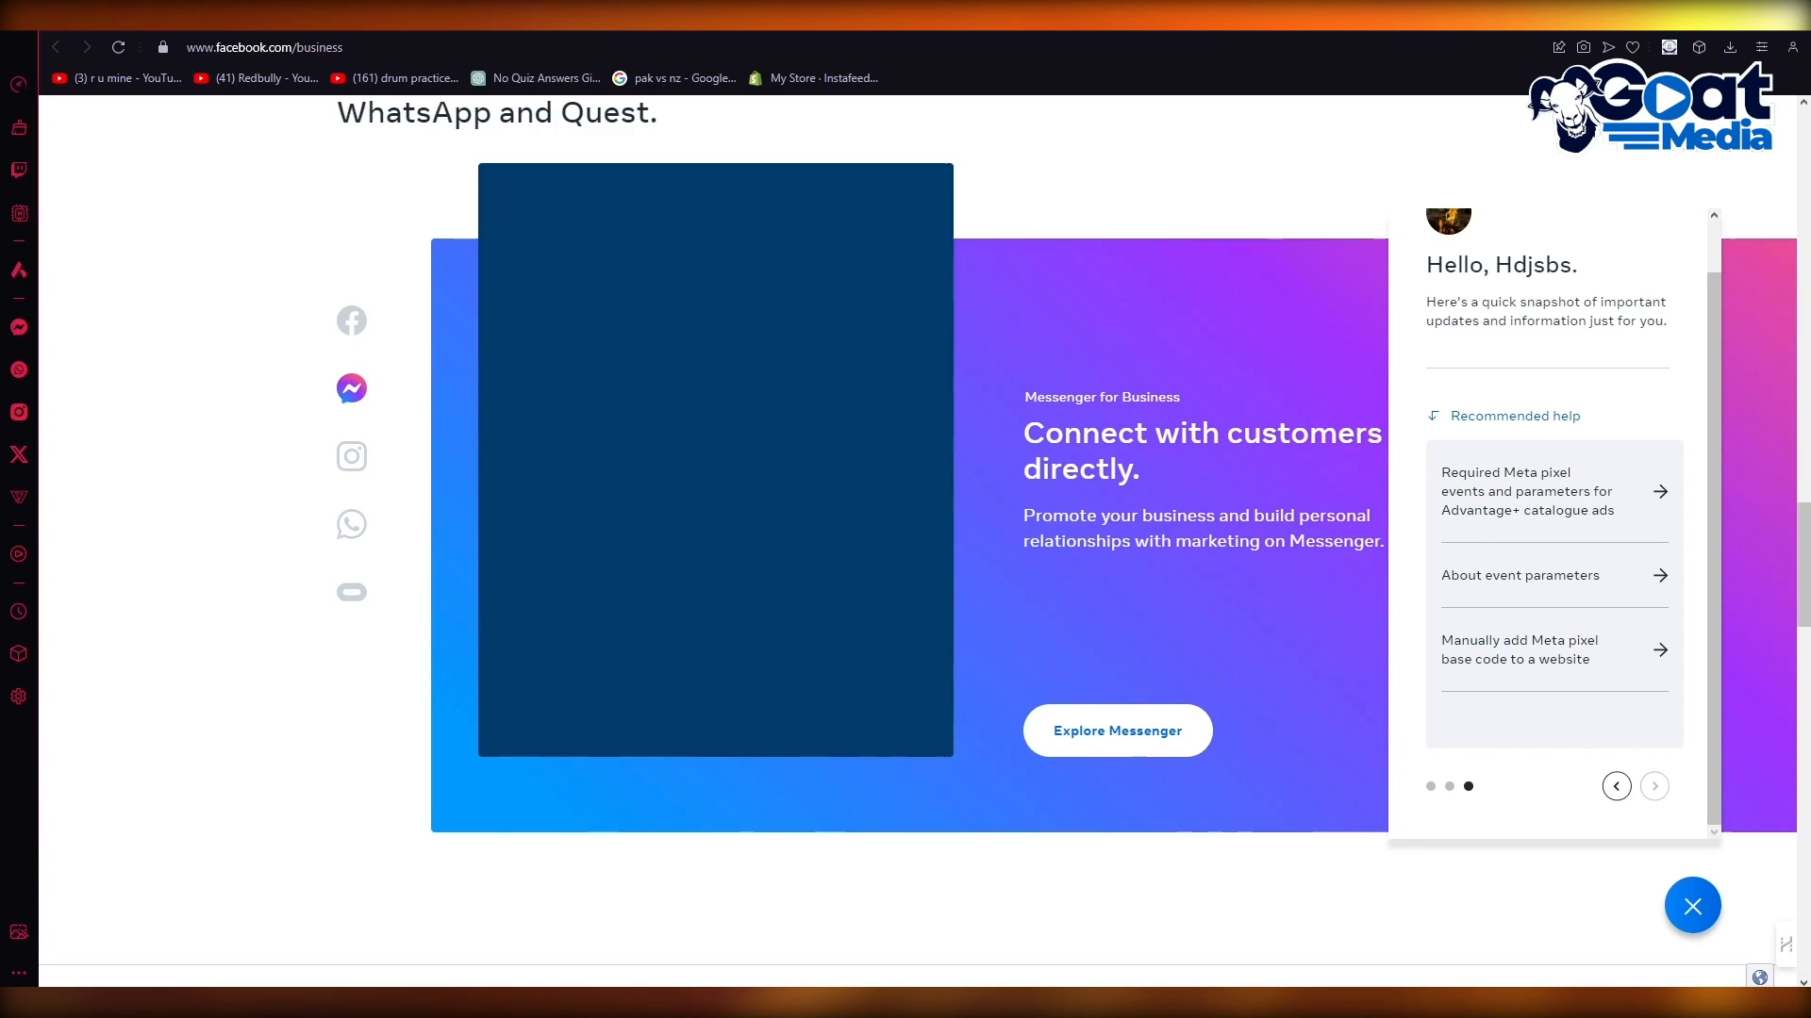